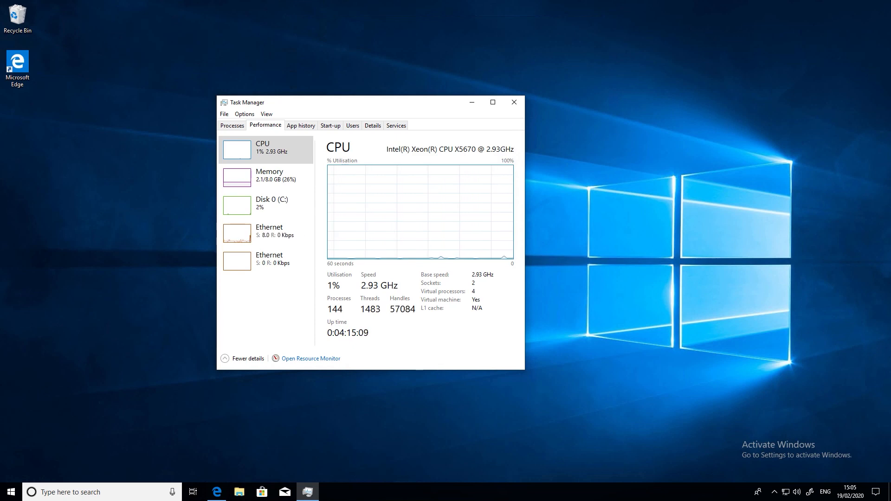
pyautogui.moveTo(848, 146)
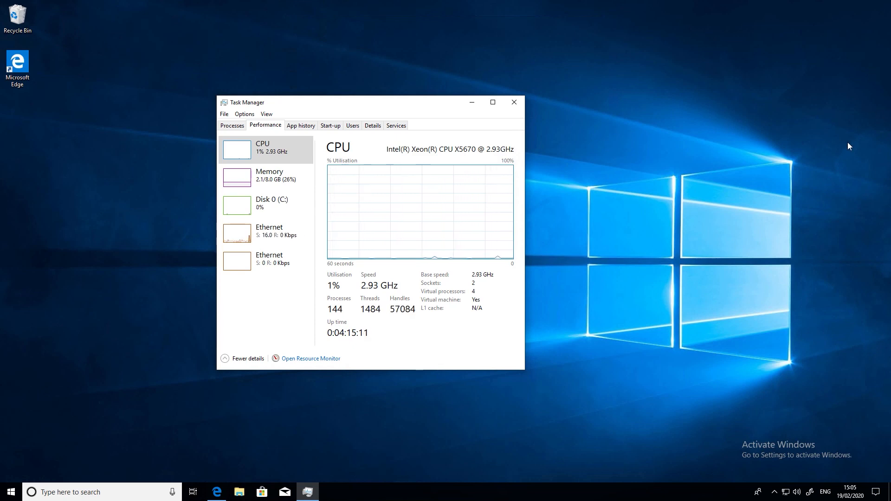
pyautogui.moveTo(287, 446)
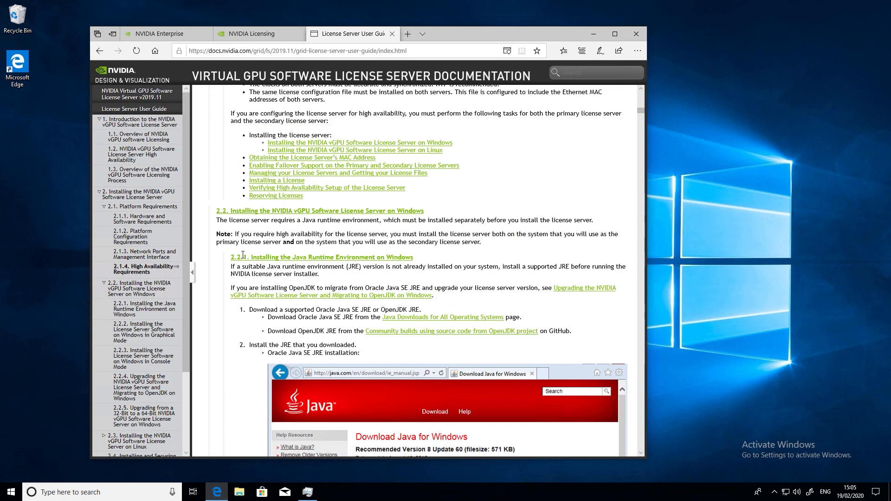
pyautogui.moveTo(307, 233)
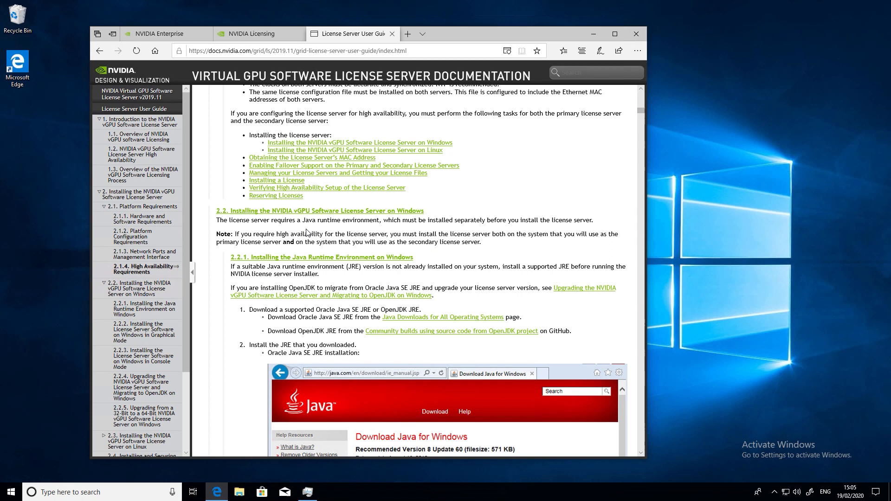
pyautogui.moveTo(321, 331)
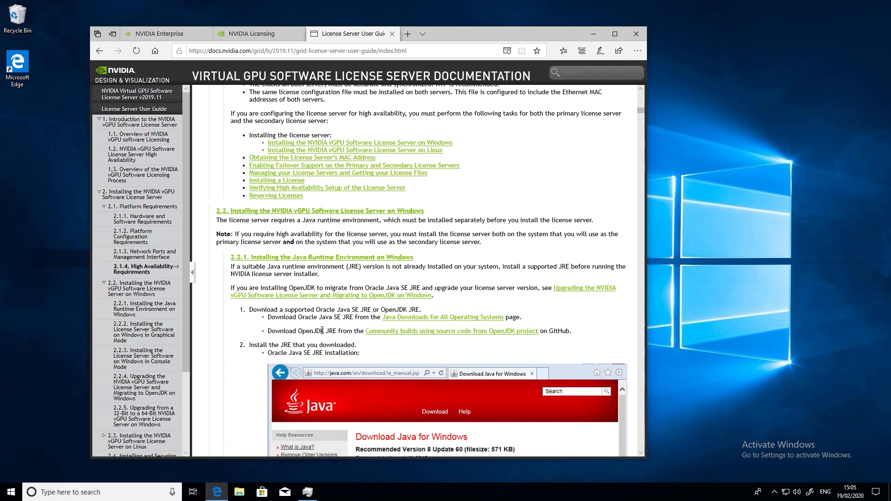
pyautogui.moveTo(413, 334)
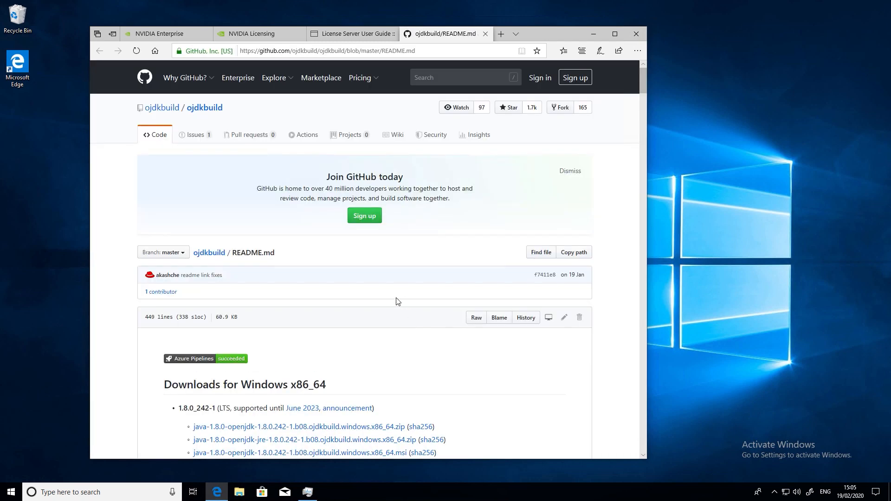
# Step: Scroll the ojdkbuild GitHub page down to the Windows x86_64 download packages
pyautogui.scroll(-3)
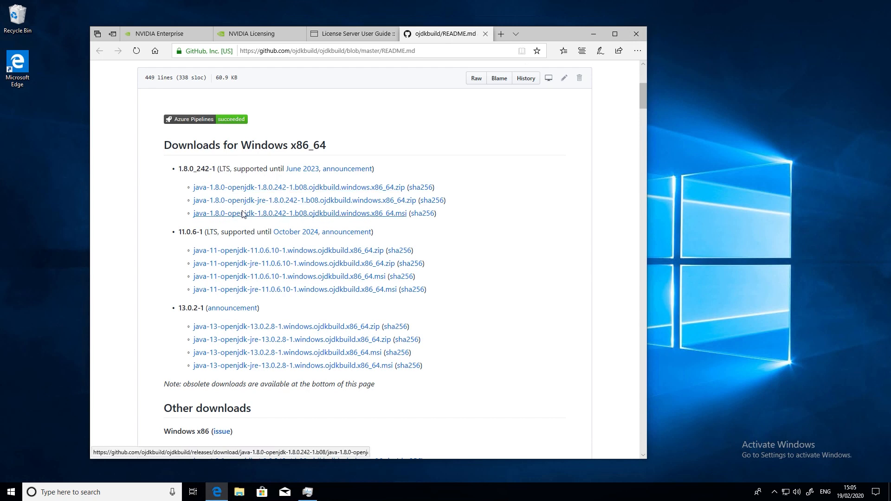
pyautogui.moveTo(310, 218)
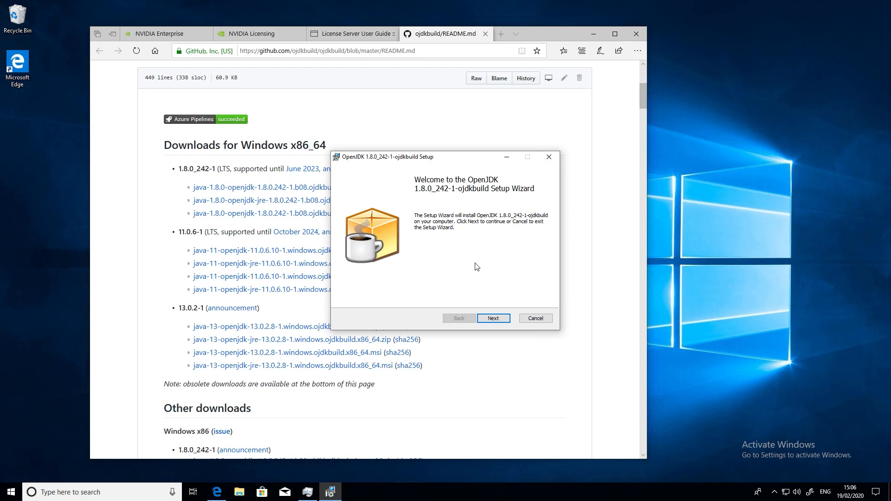
# Step: Install OpenJDK 1.8.0_242-1 with default features, accepting the license terms and UAC prompt
pyautogui.click(492, 318)
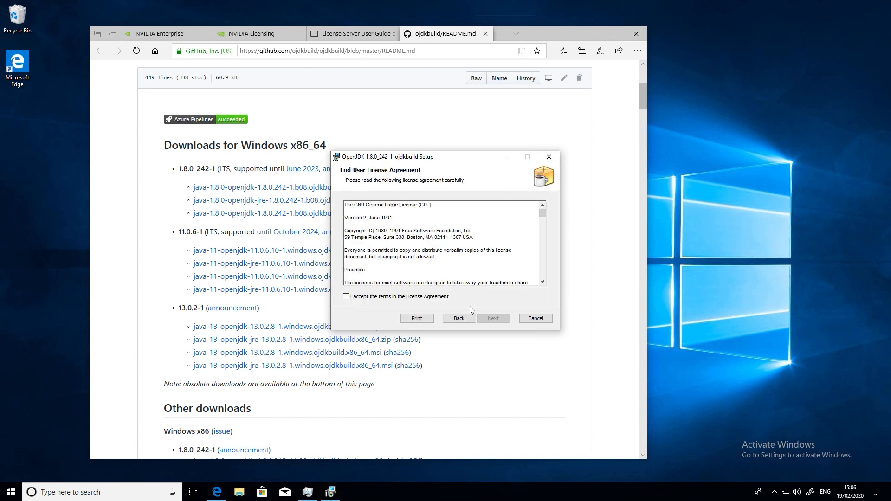
pyautogui.click(345, 296)
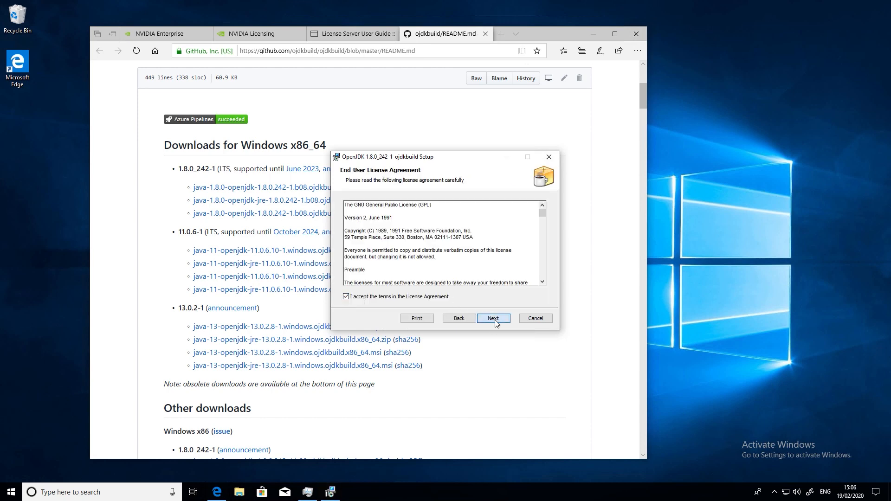
pyautogui.click(492, 318)
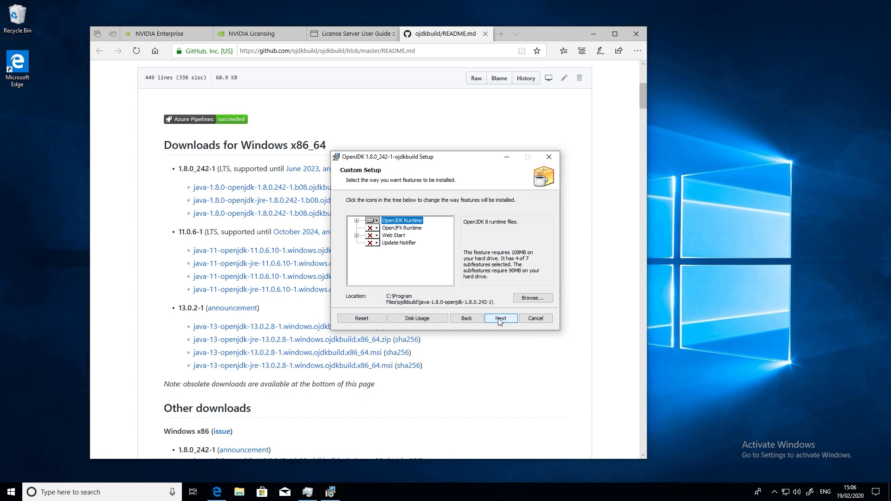
pyautogui.click(500, 317)
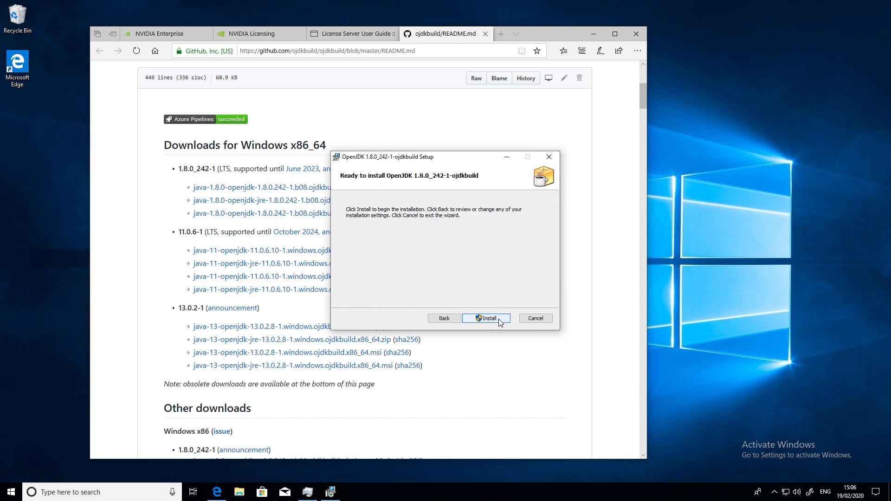
pyautogui.click(486, 317)
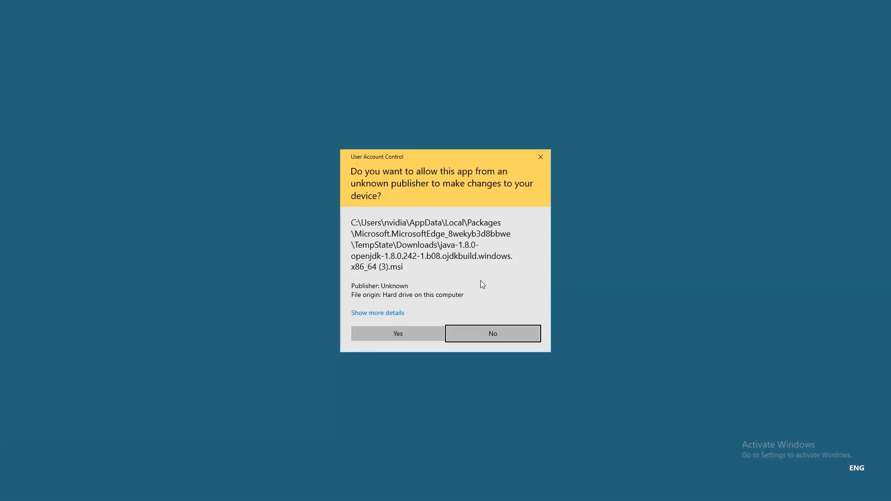
pyautogui.click(398, 334)
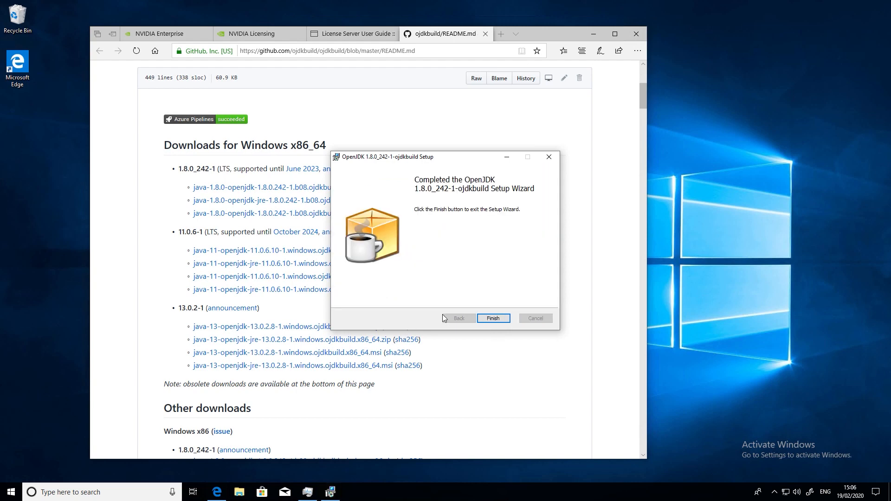
pyautogui.click(492, 318)
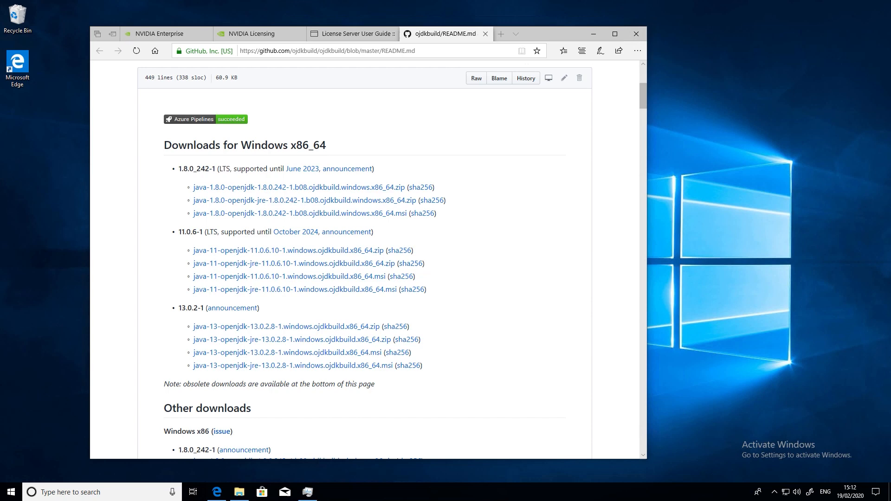
pyautogui.moveTo(590, 279)
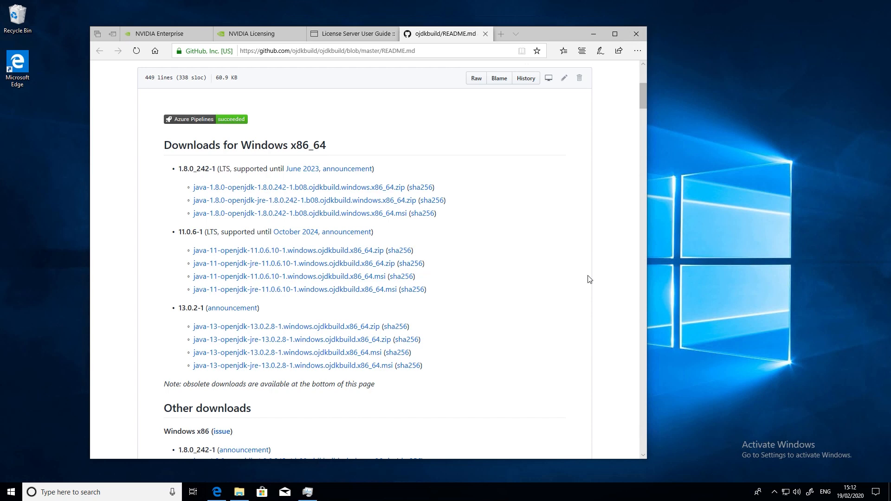
# Step: Search 'advance' from Start and open Advanced system settings
pyautogui.click(9, 491)
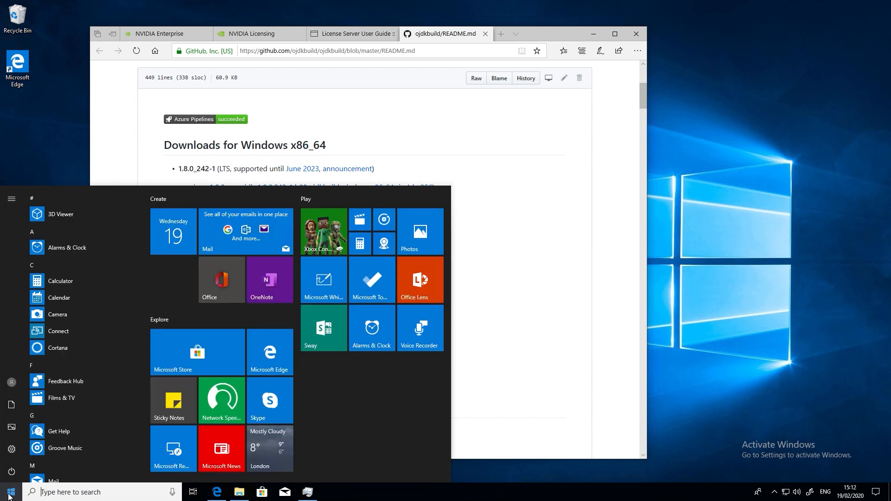
pyautogui.write('advance')
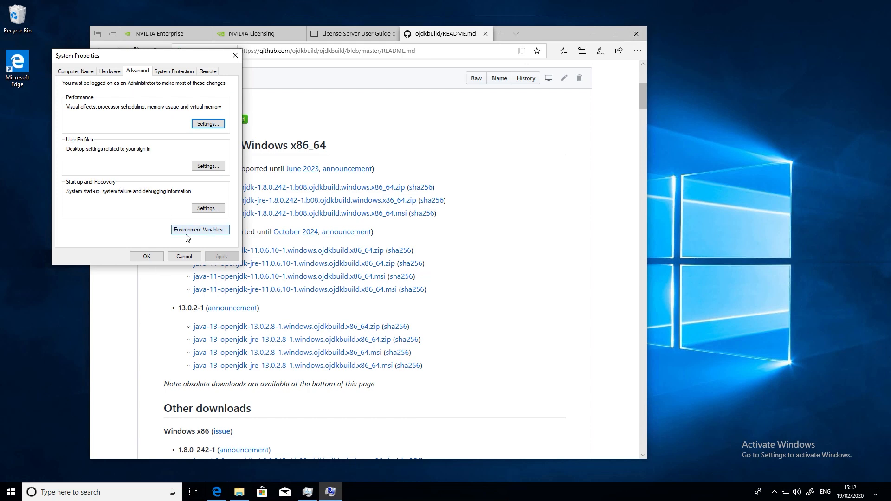
pyautogui.click(200, 229)
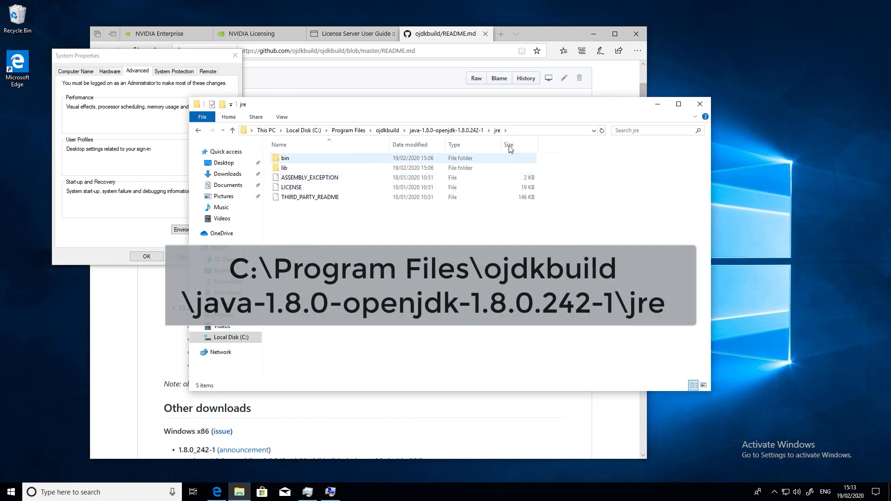
# Step: Copy the OpenJDK jre folder path from the Explorer address bar and open Environment Variables
pyautogui.click(398, 130)
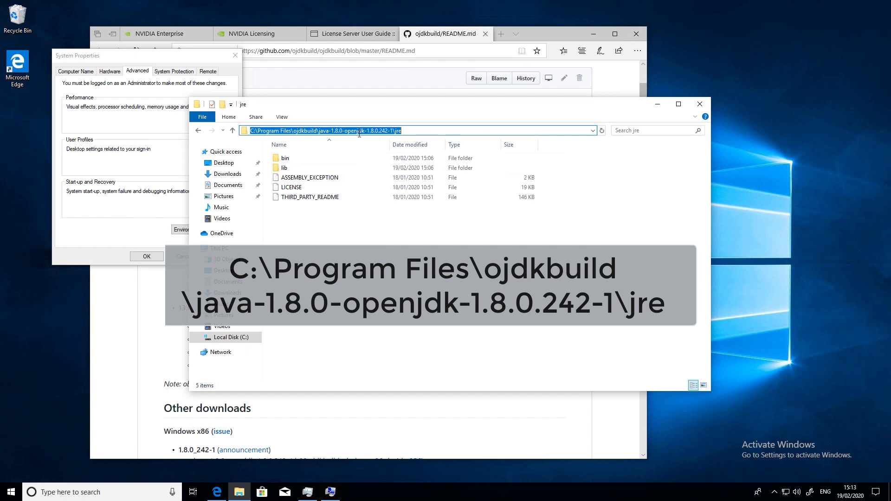
pyautogui.rightClick(324, 130)
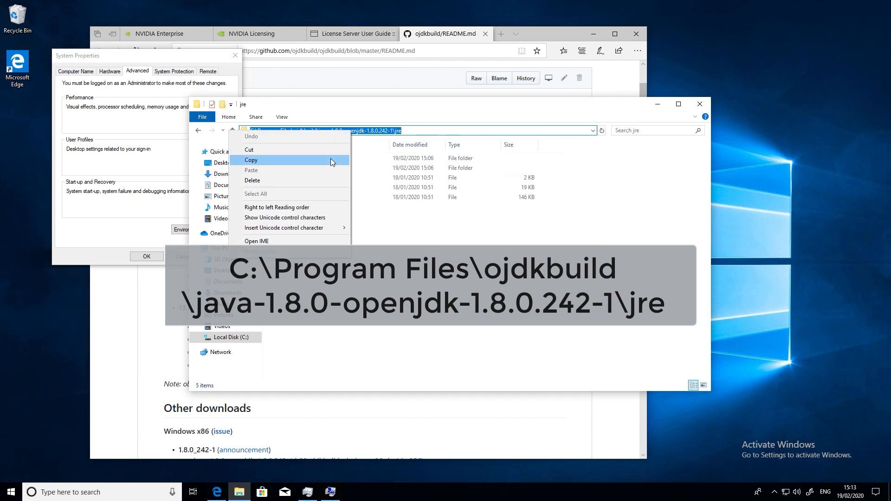
pyautogui.click(251, 160)
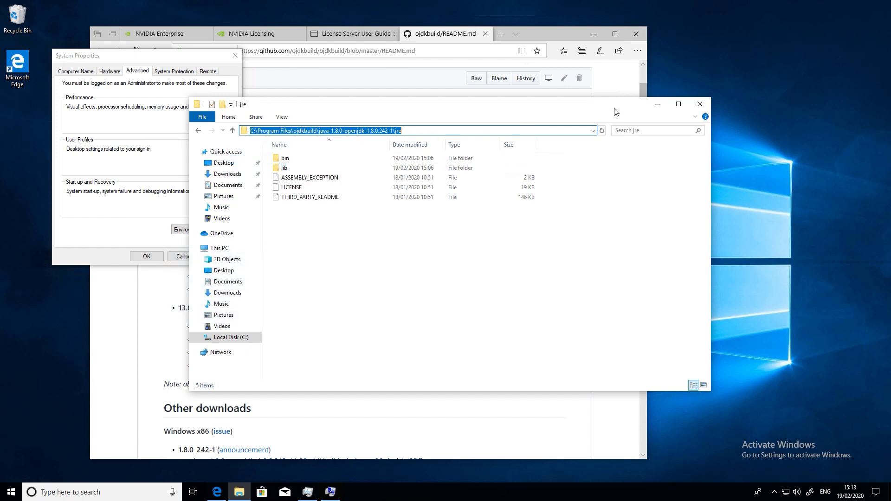
pyautogui.click(200, 230)
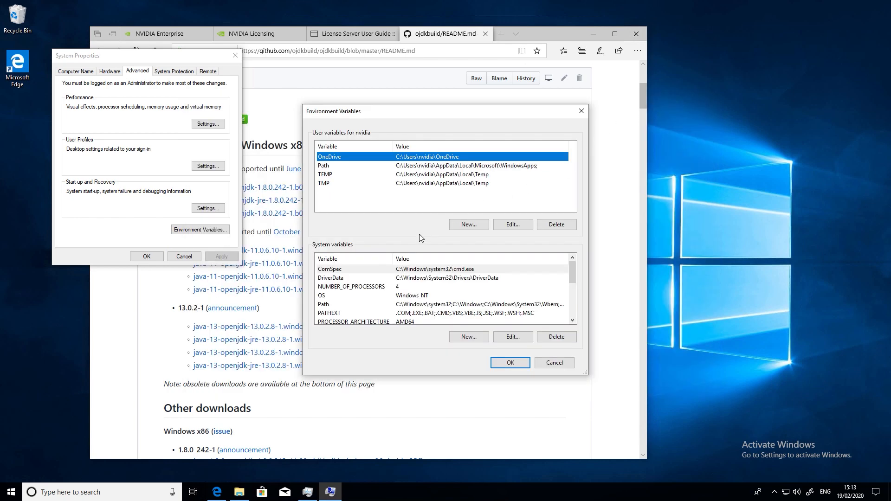
pyautogui.moveTo(468, 337)
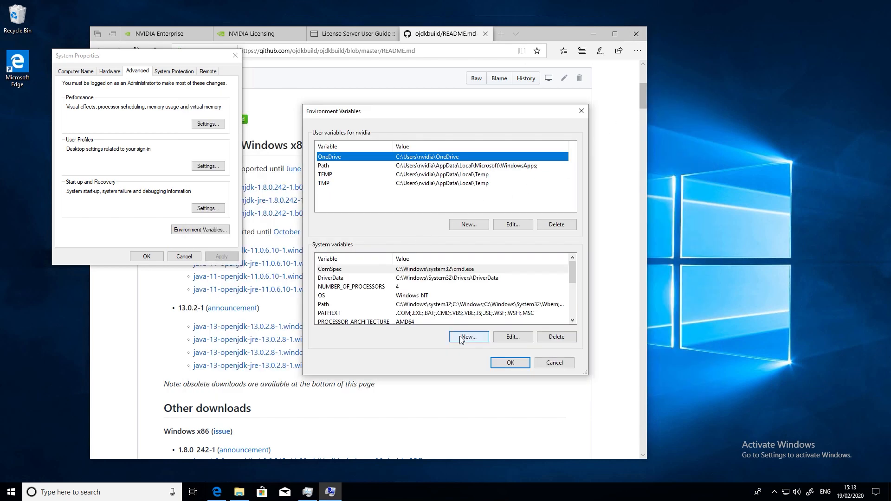
# Step: Add system variable JAVA_HOME = C:\Program Files\ojdkbuild\java-1.8.0-openjdk-1.8.0.242-1\jre
pyautogui.click(468, 336)
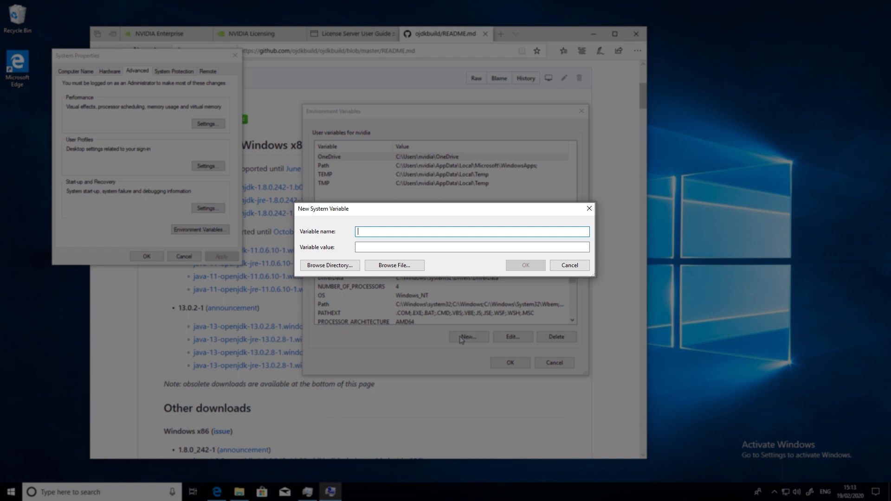
pyautogui.write('JAVA')
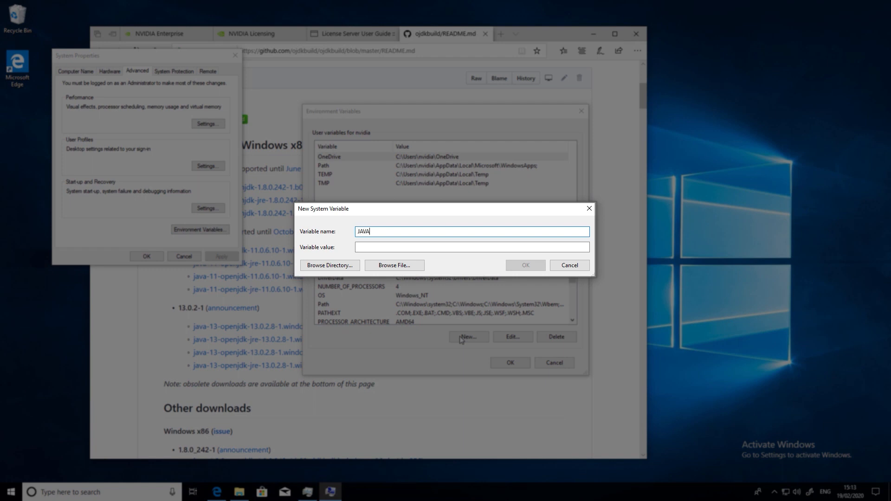
pyautogui.write('_HOME')
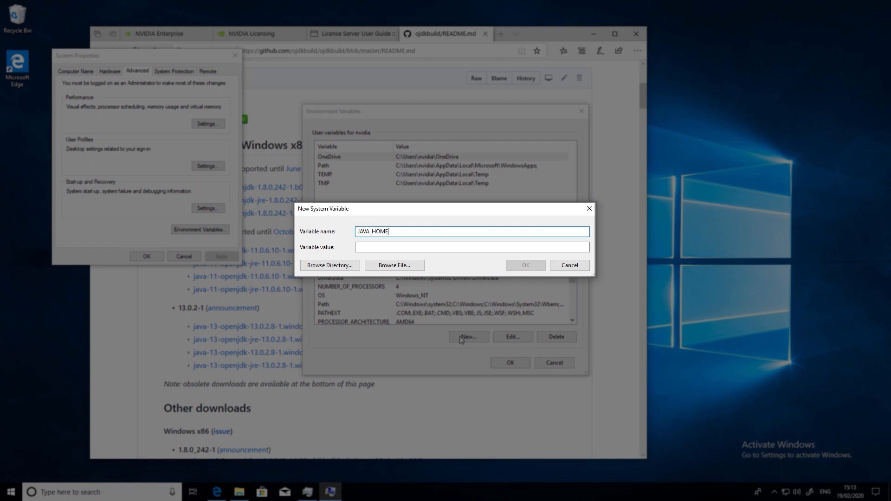
pyautogui.click(471, 247)
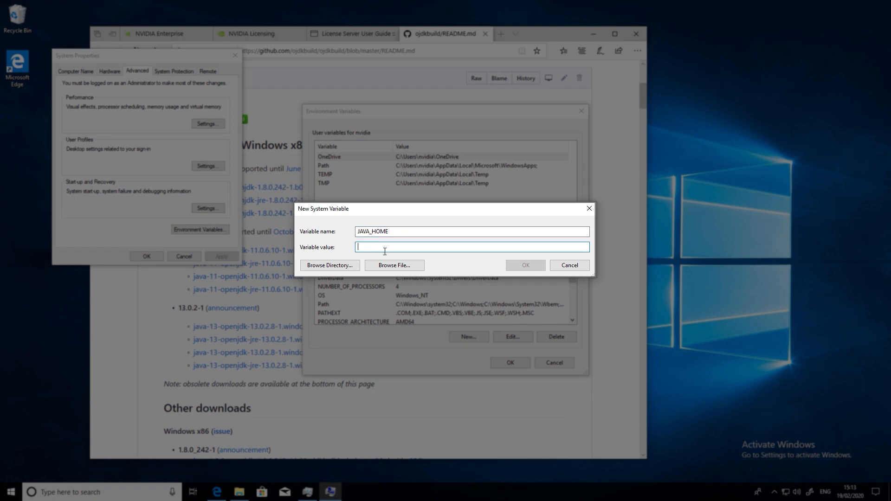
pyautogui.write('C:\\Program Files\\ojdkbuild\\java-1.8.0-openjdk-1.8.0.242-1\\jre')
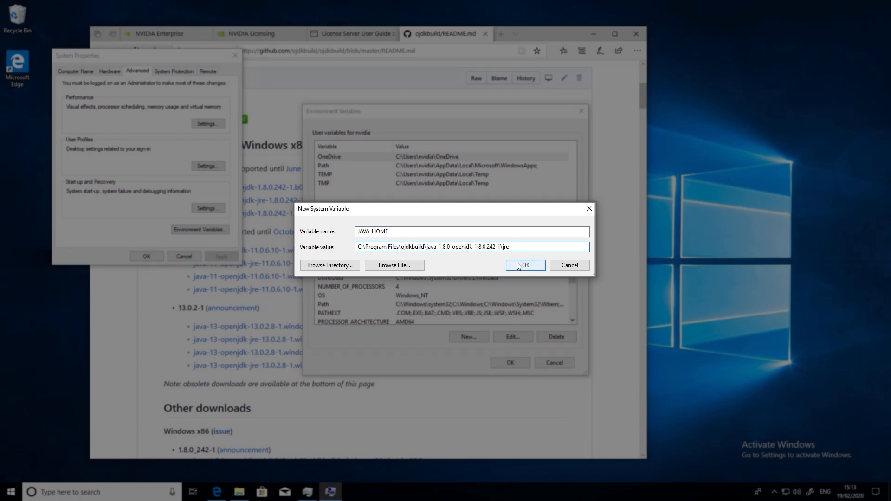
pyautogui.click(524, 266)
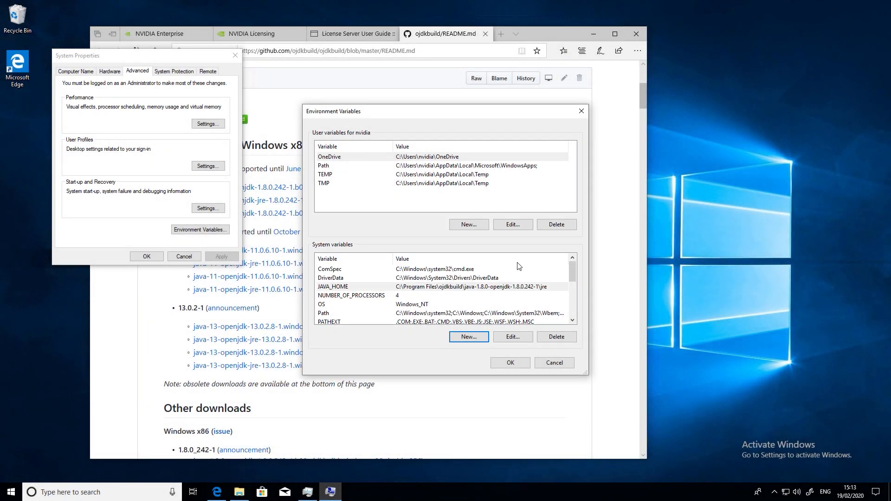
pyautogui.moveTo(473, 294)
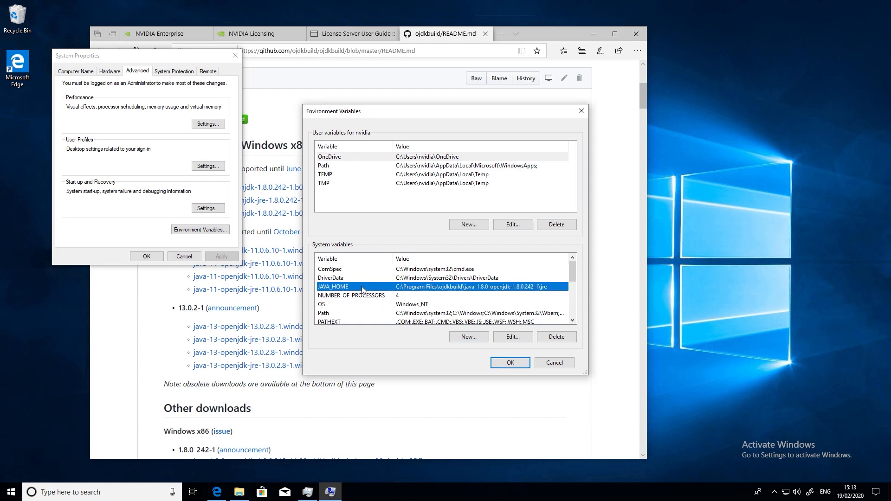
pyautogui.moveTo(395, 318)
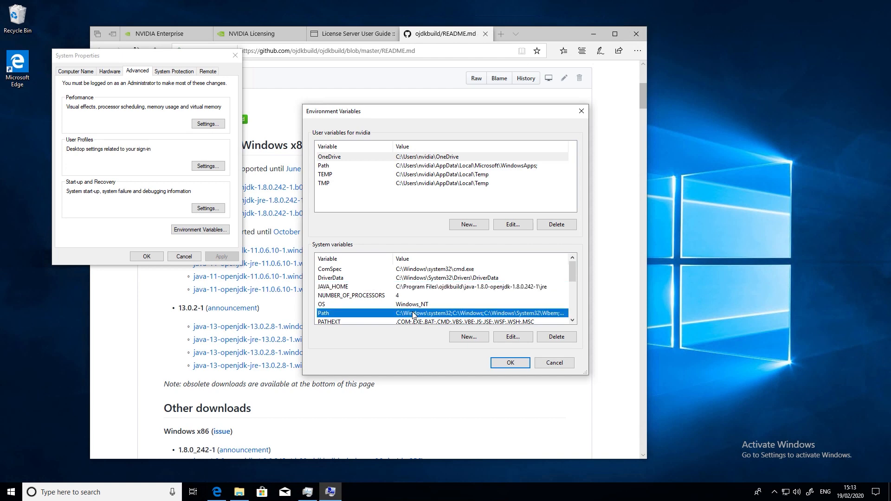
# Step: Review the OpenJDK bin entry in the Path system variable
pyautogui.click(512, 336)
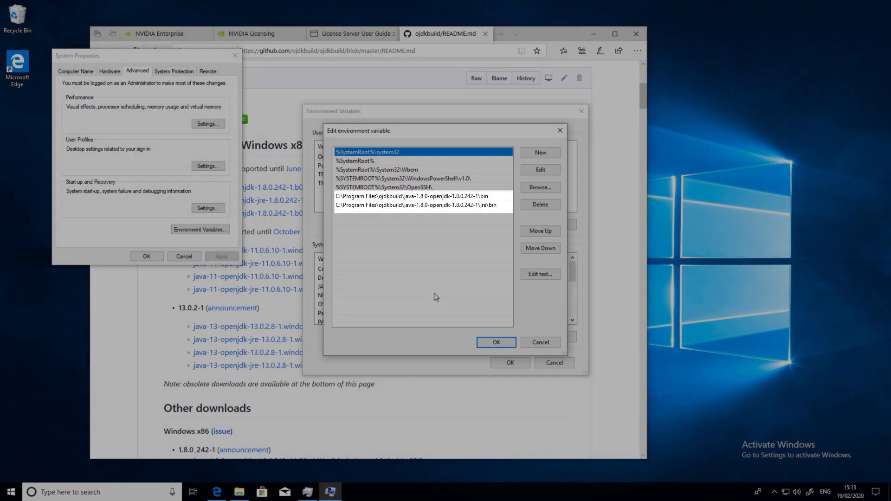
pyautogui.click(410, 196)
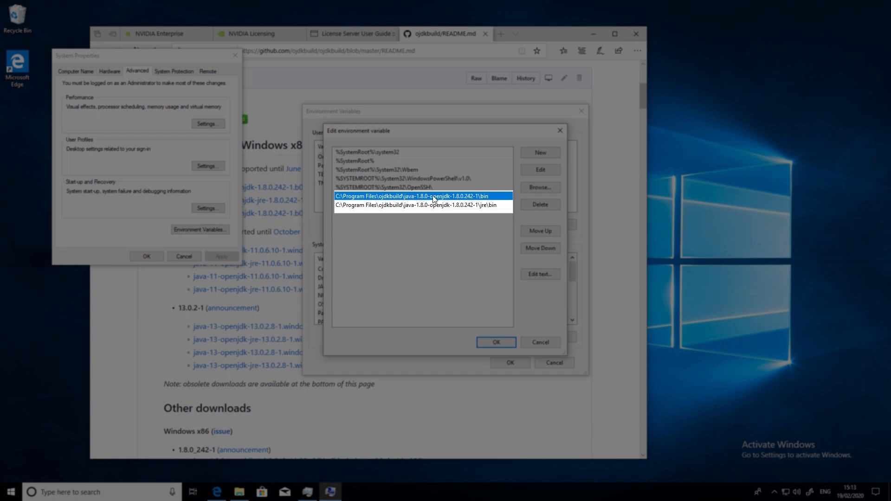
pyautogui.click(422, 205)
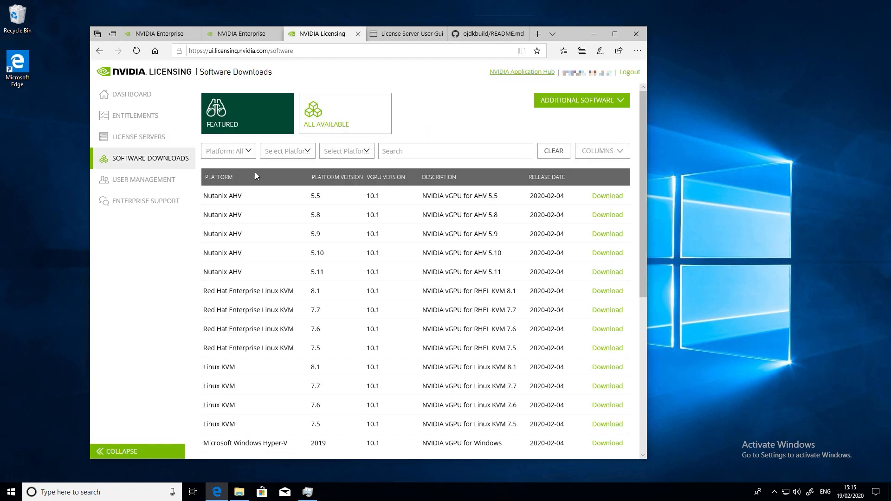
pyautogui.moveTo(442, 188)
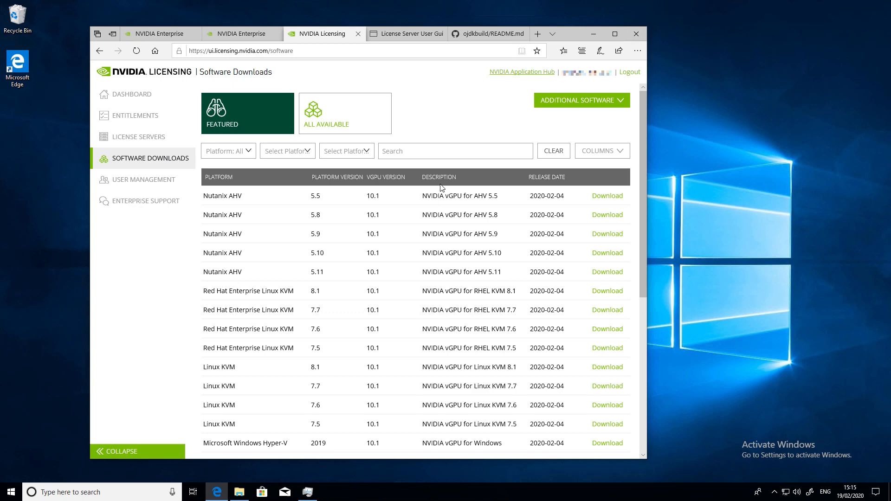
pyautogui.moveTo(573, 116)
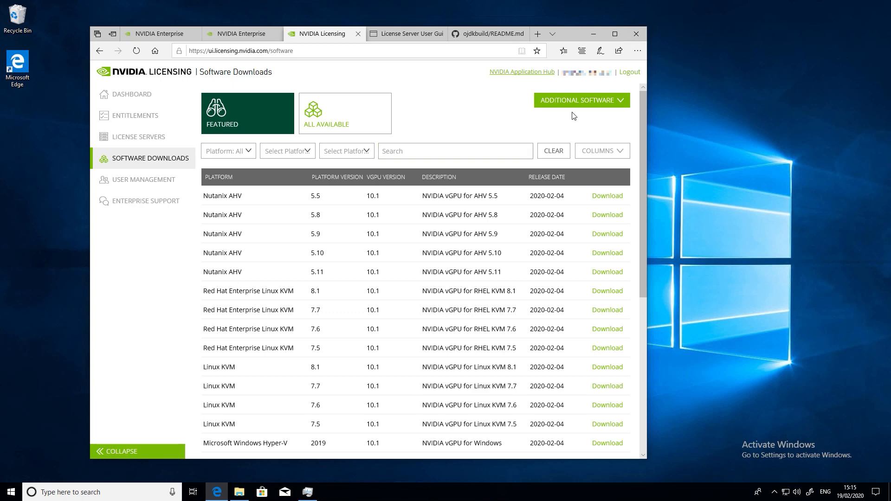
# Step: Download the 2019.11 64-bit License Manager for Windows from Additional Software, agreeing to its license
pyautogui.click(581, 100)
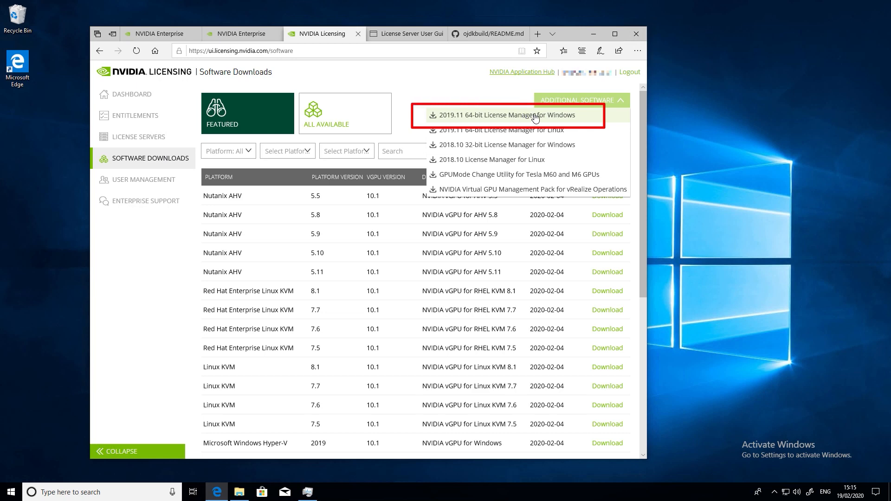
pyautogui.click(503, 115)
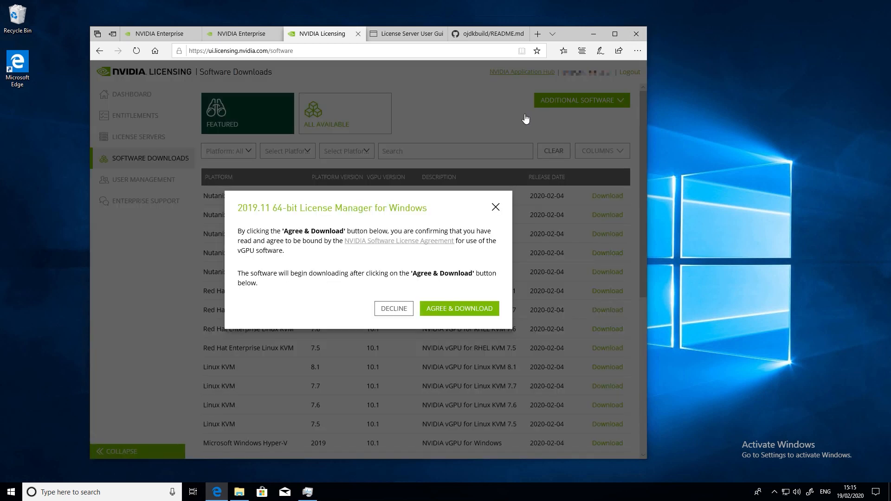
pyautogui.click(458, 308)
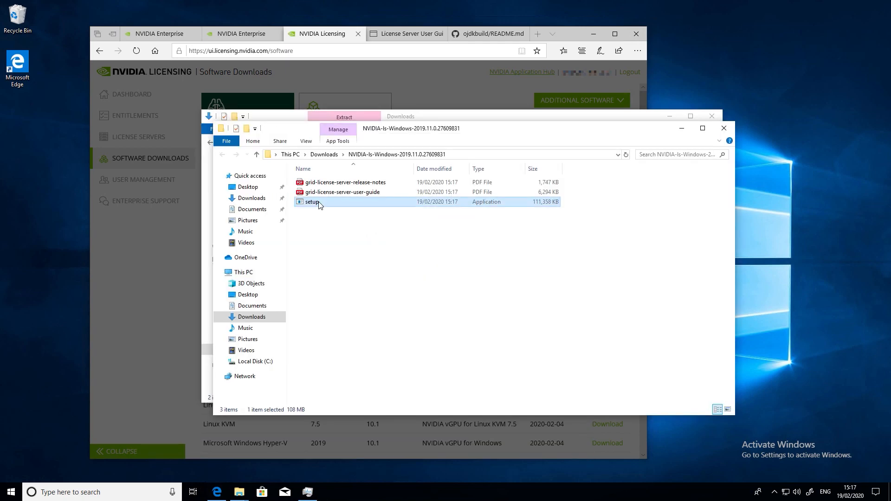
# Step: Double-click setup in the NVIDIA-ls-Windows-2019.11 folder to launch the installer
pyautogui.doubleClick(312, 202)
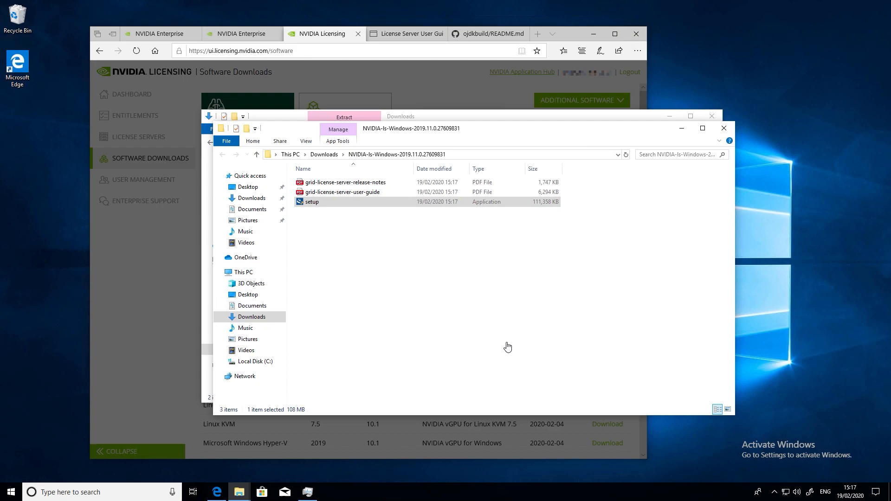
pyautogui.doubleClick(312, 202)
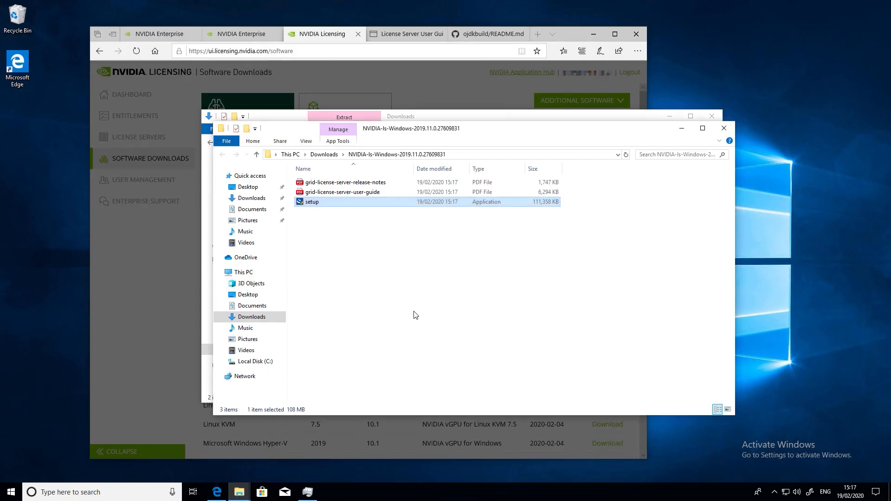
pyautogui.doubleClick(312, 202)
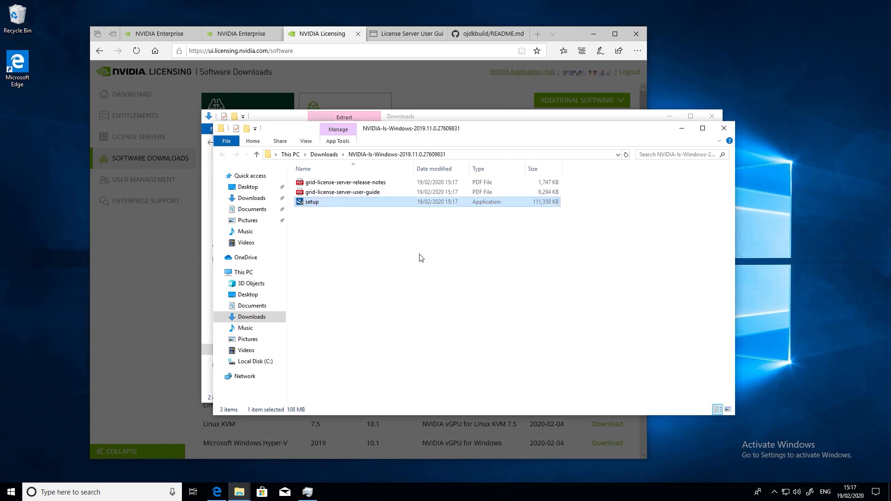
# Step: Run the License Server setup, accepting the Apache license and opening only port 7070
pyautogui.doubleClick(312, 201)
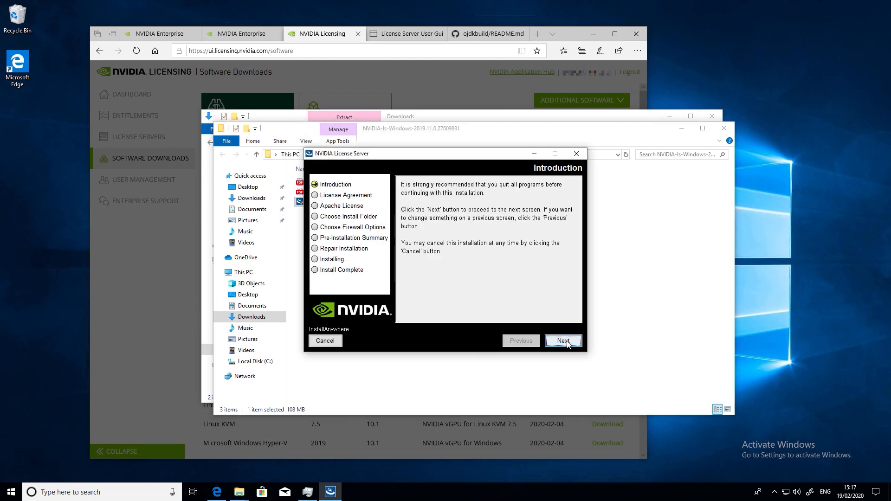
pyautogui.click(562, 341)
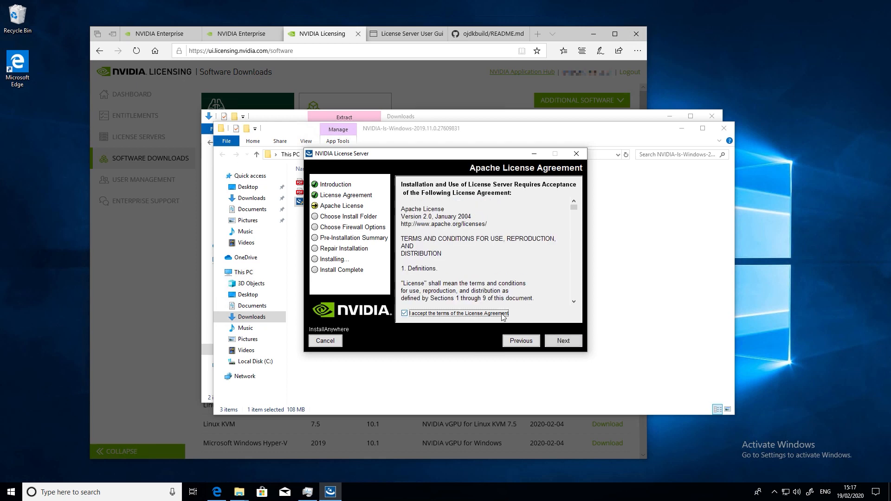
pyautogui.click(563, 341)
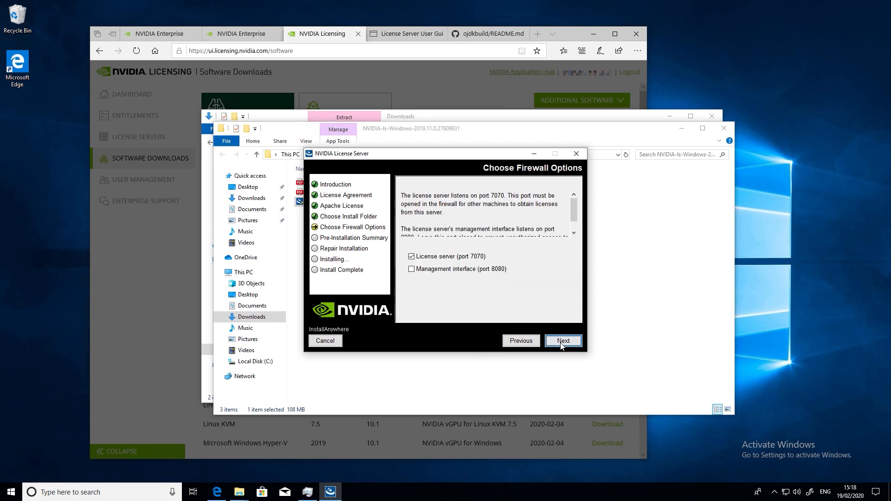
pyautogui.click(562, 340)
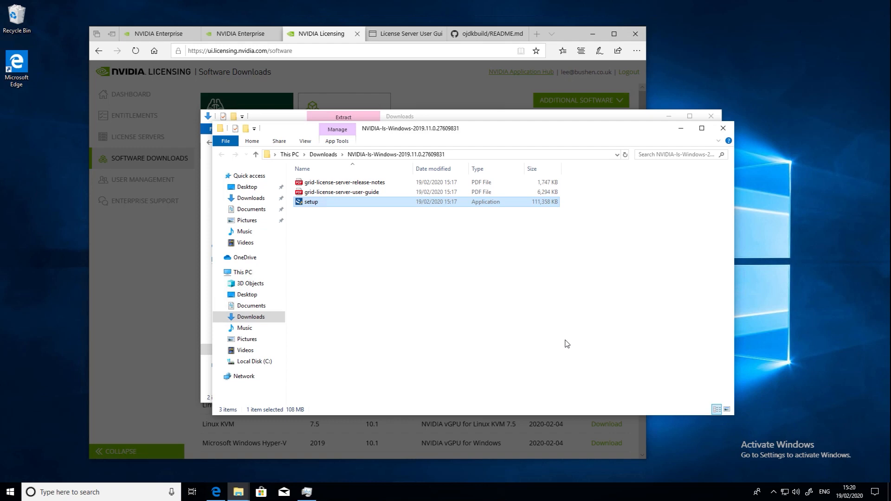
# Step: Check that the Apache Tomcat 8.5 Tomcat8 service is running in Computer Management
pyautogui.click(328, 493)
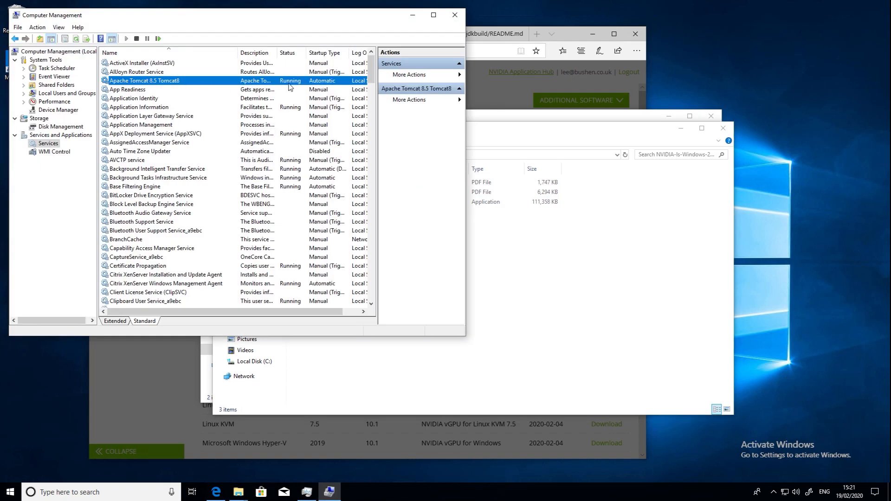
pyautogui.moveTo(205, 100)
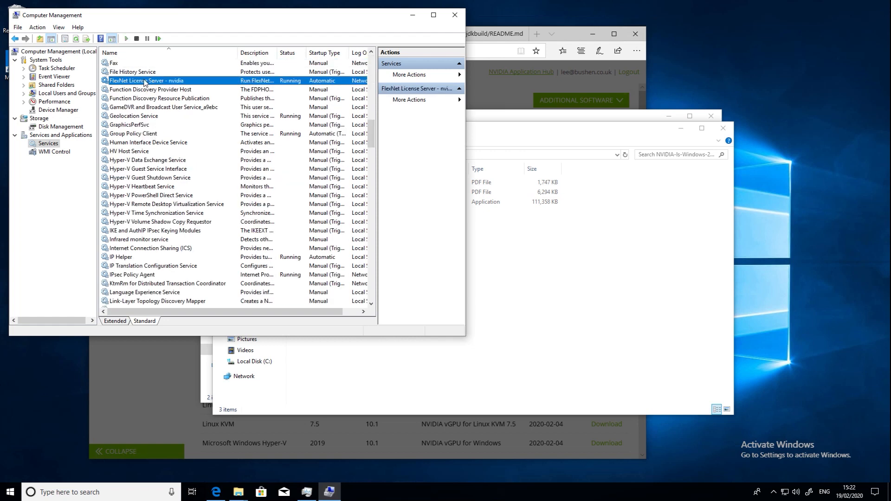
pyautogui.moveTo(295, 87)
pyautogui.write('http://local')
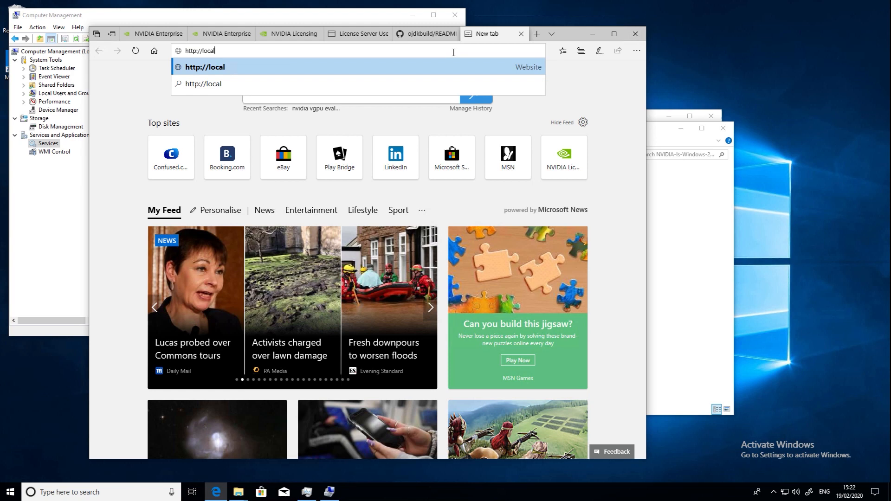
# Step: Enter localhost:8080/licserver in Edge to load the empty Licensed Clients page
pyautogui.write('host')
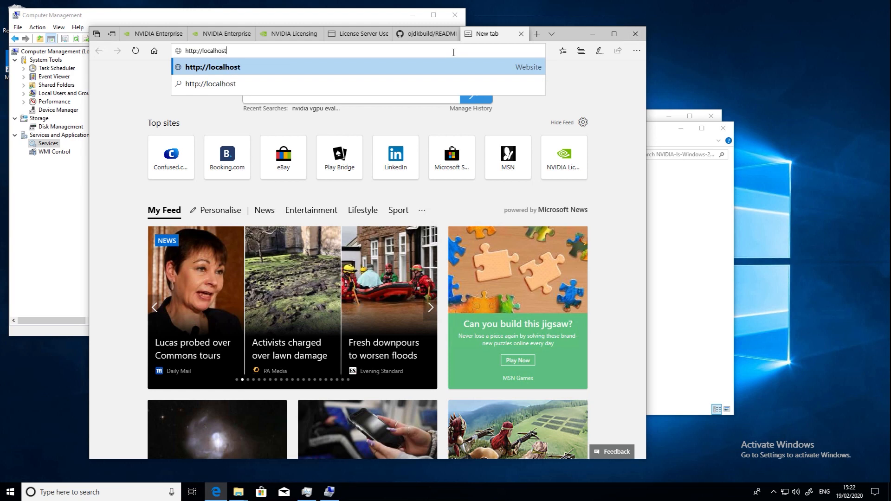
pyautogui.write(':8080')
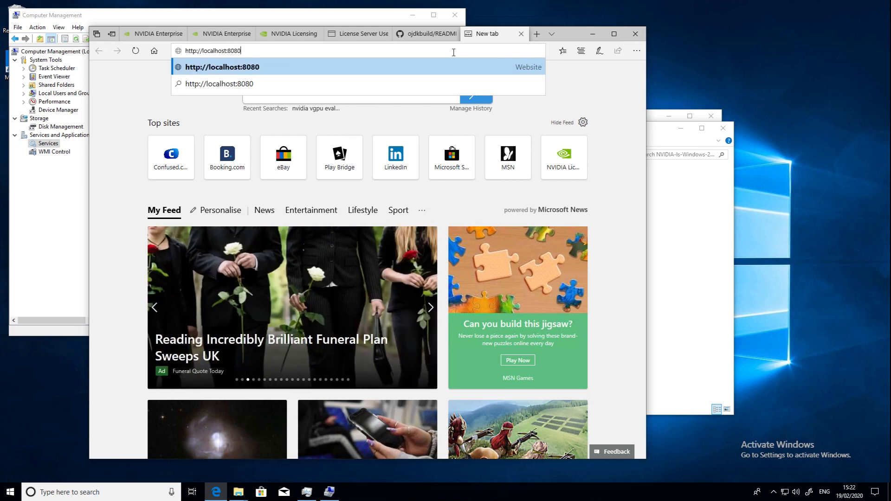
pyautogui.write('/licserver/')
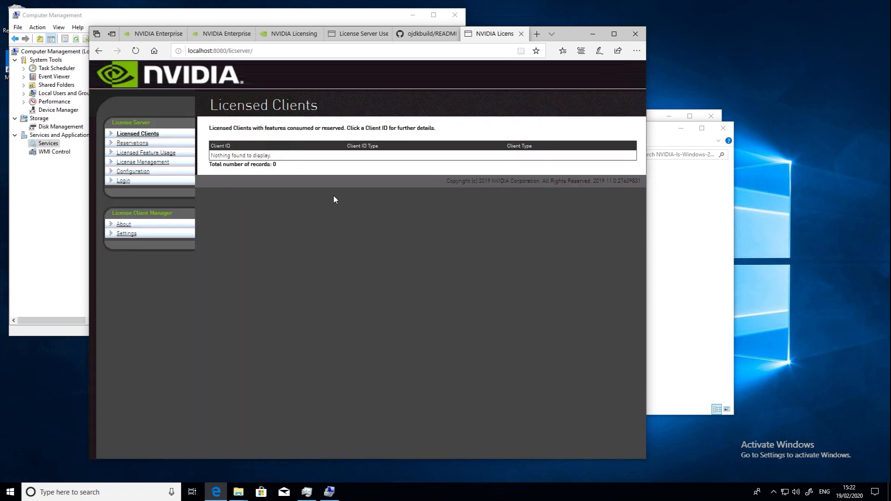
pyautogui.moveTo(326, 198)
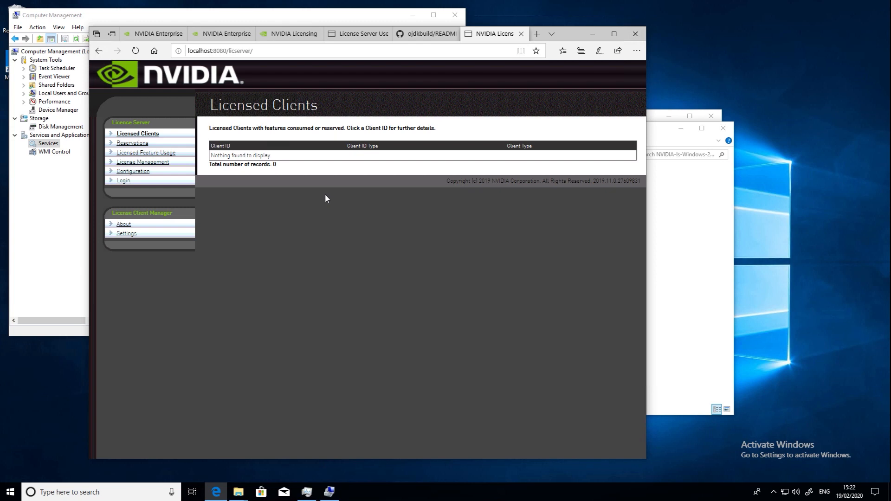
pyautogui.moveTo(366, 197)
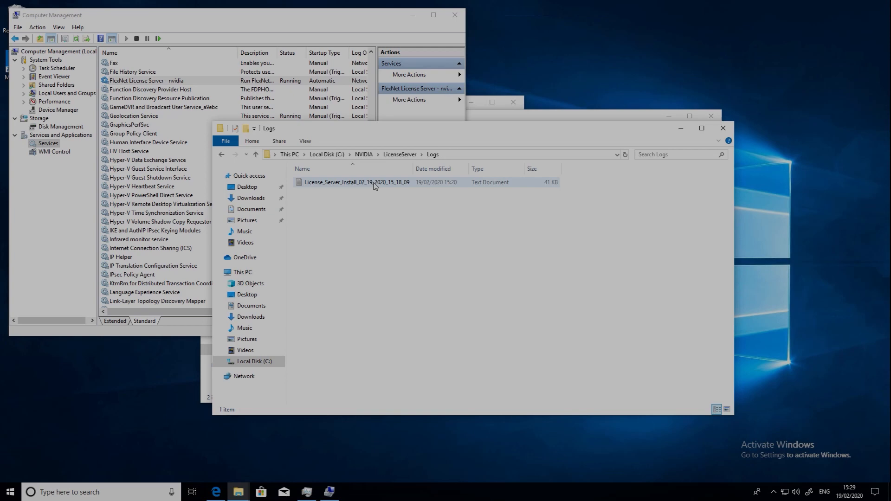
# Step: Open and scroll through the install, flexnetls and access request logs in Notepad
pyautogui.doubleClick(357, 182)
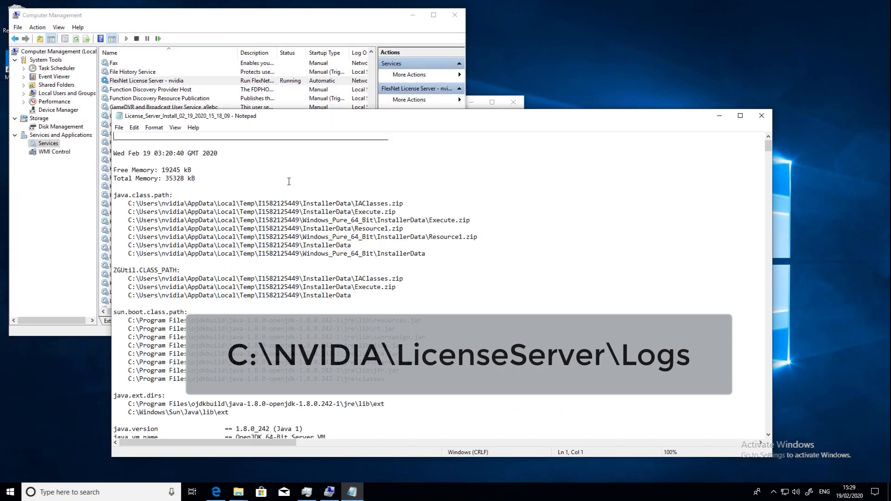
pyautogui.scroll(-3)
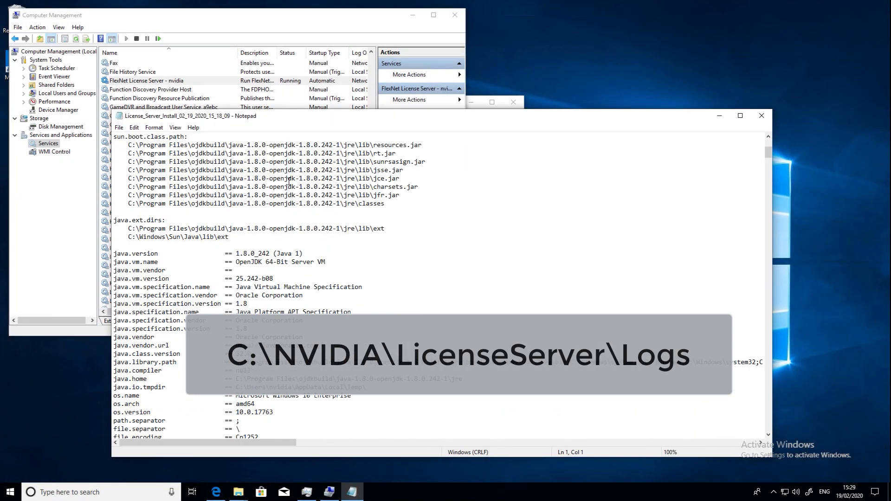
pyautogui.scroll(-3)
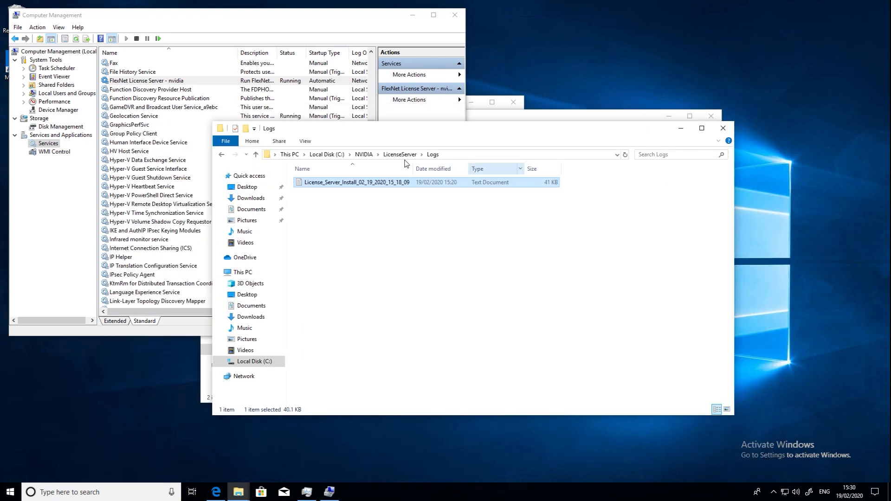
pyautogui.doubleClick(357, 182)
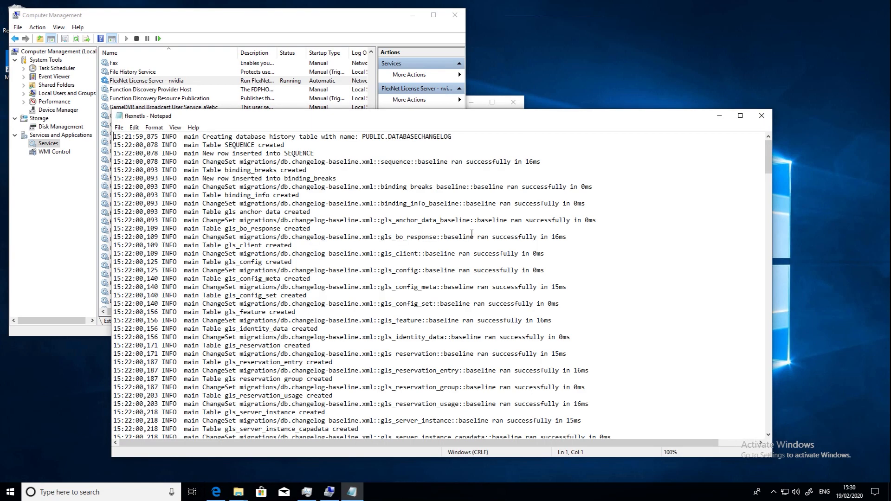
pyautogui.scroll(-3)
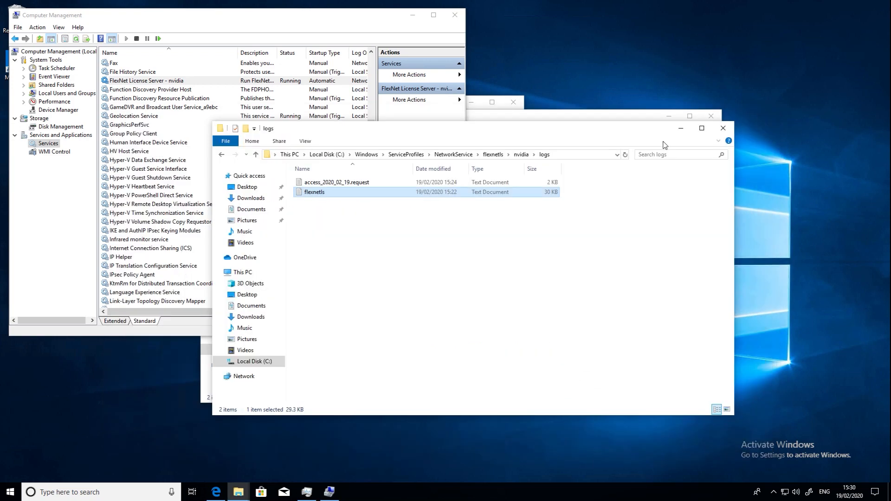
pyautogui.doubleClick(337, 182)
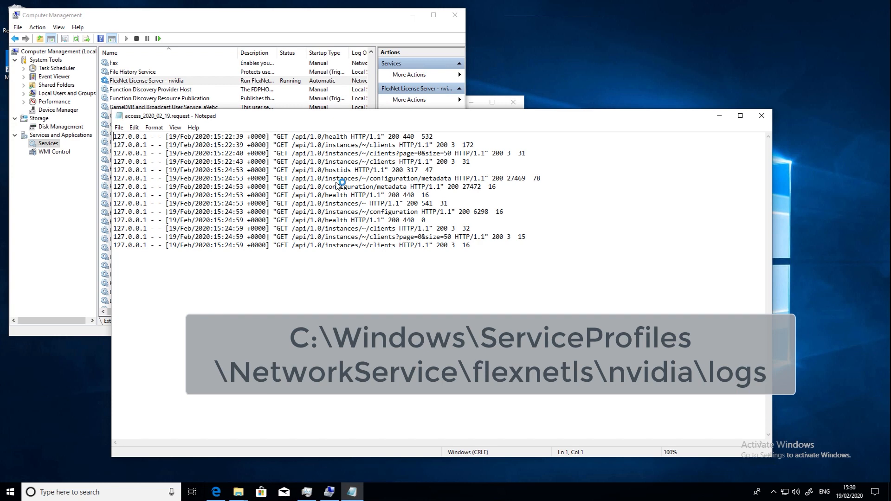
pyautogui.moveTo(709, 140)
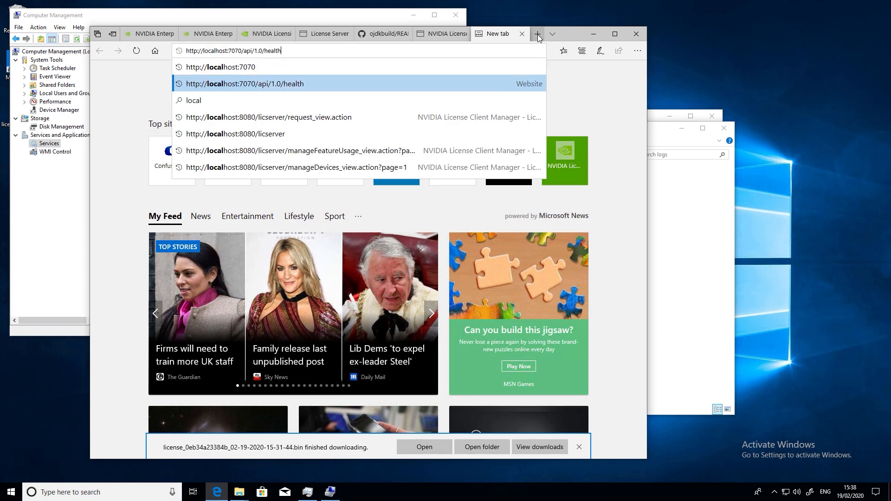
pyautogui.moveTo(252, 87)
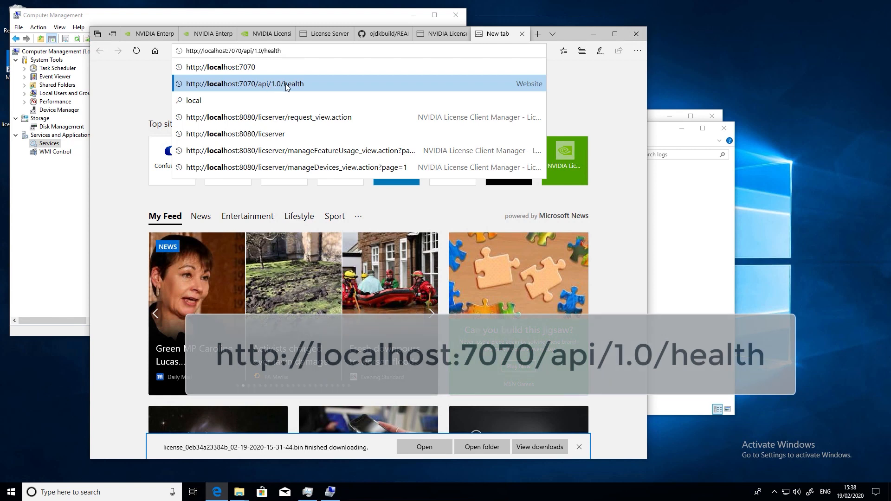
pyautogui.click(245, 83)
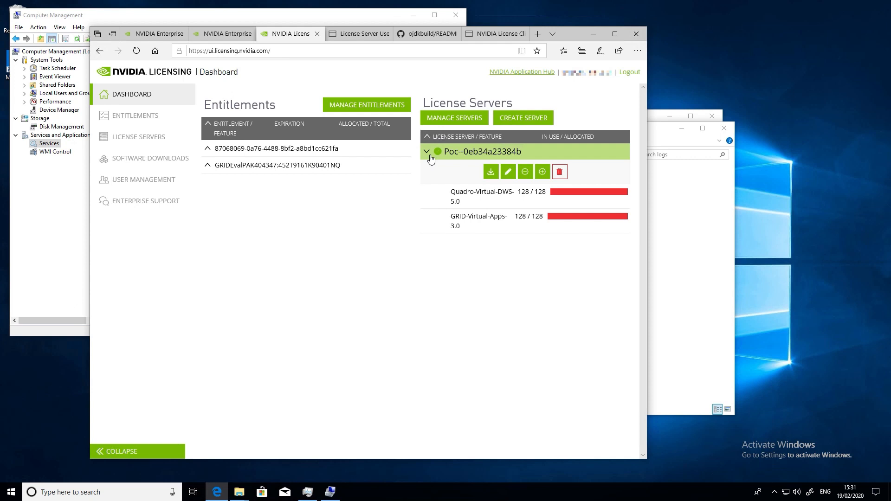
pyautogui.moveTo(500, 204)
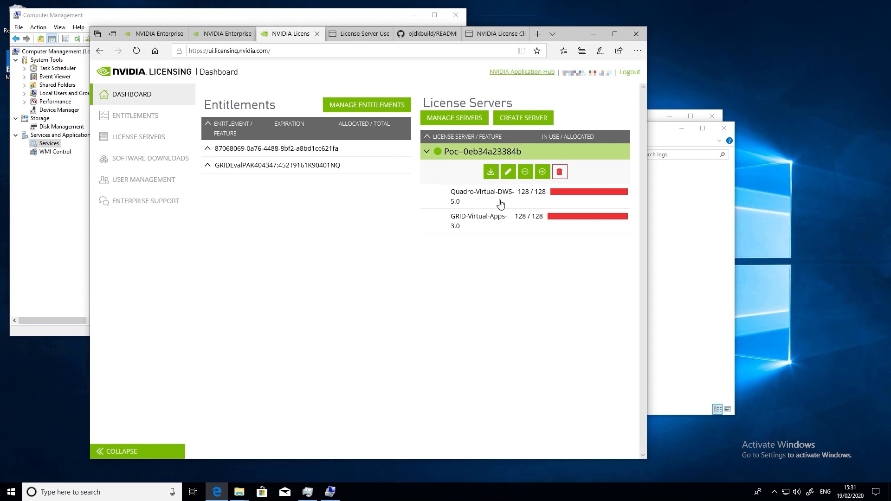
pyautogui.moveTo(537, 215)
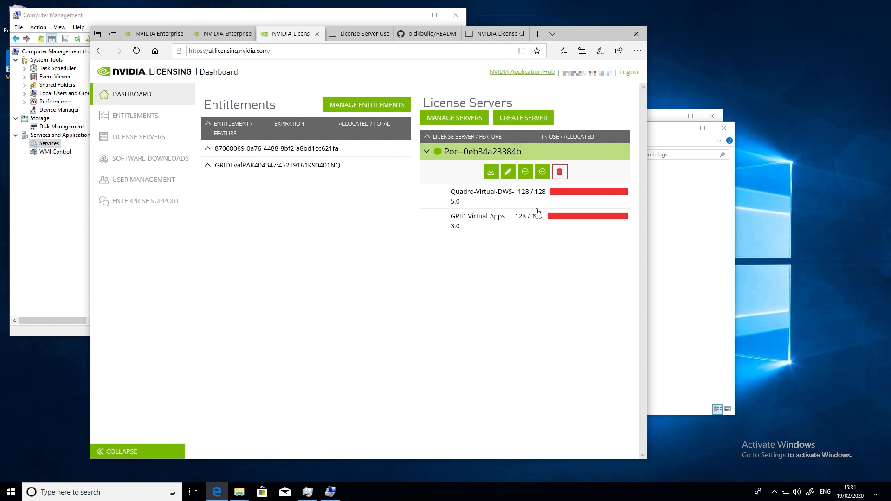
pyautogui.moveTo(491, 172)
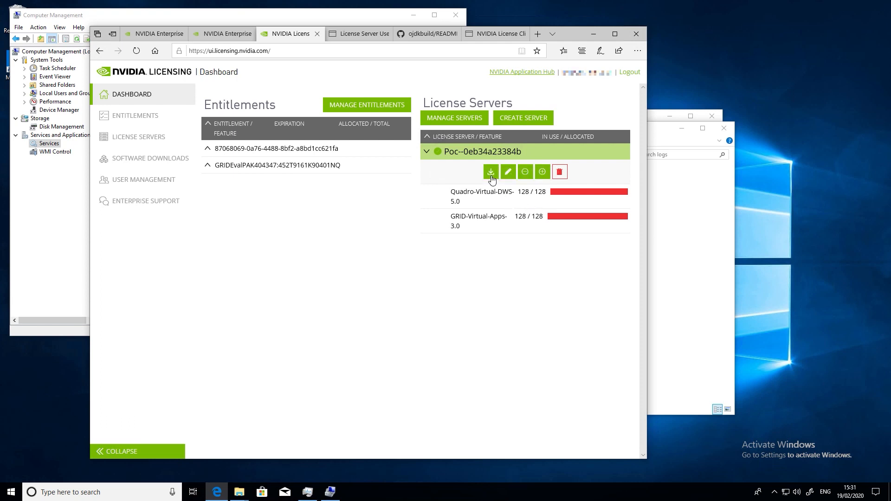
pyautogui.moveTo(490, 172)
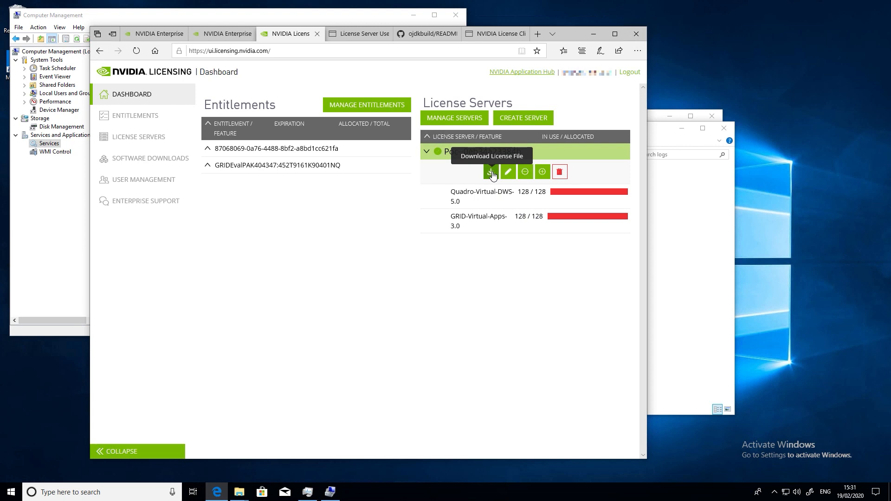
# Step: Download and save the license file for server Poc--0eb34a23384b
pyautogui.click(490, 171)
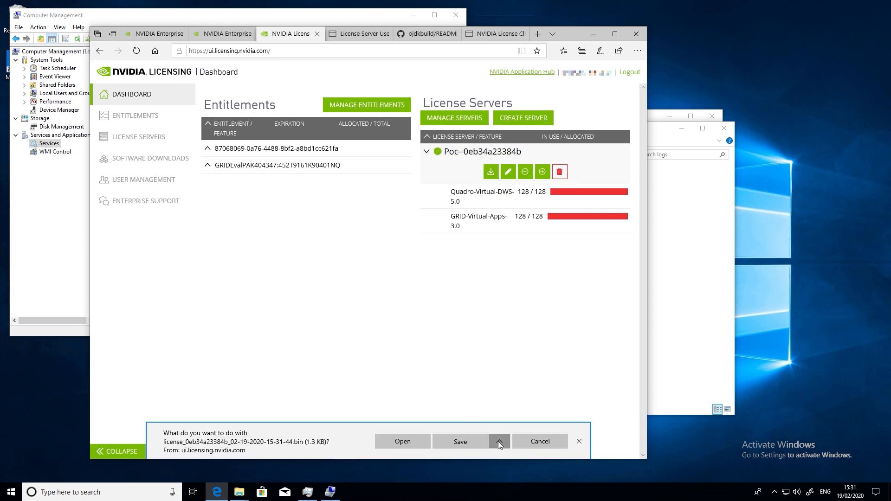
pyautogui.click(460, 442)
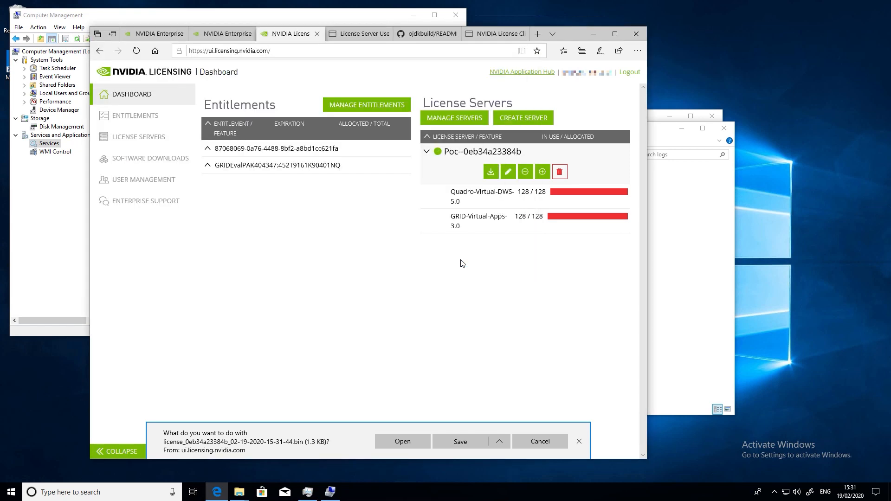
pyautogui.click(491, 34)
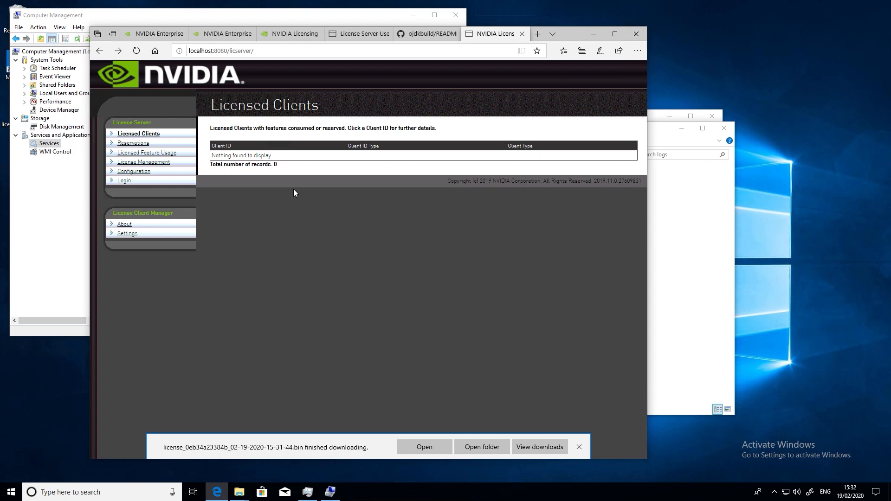
# Step: Upload the downloaded license .bin file from the Desktop through License Management
pyautogui.click(139, 133)
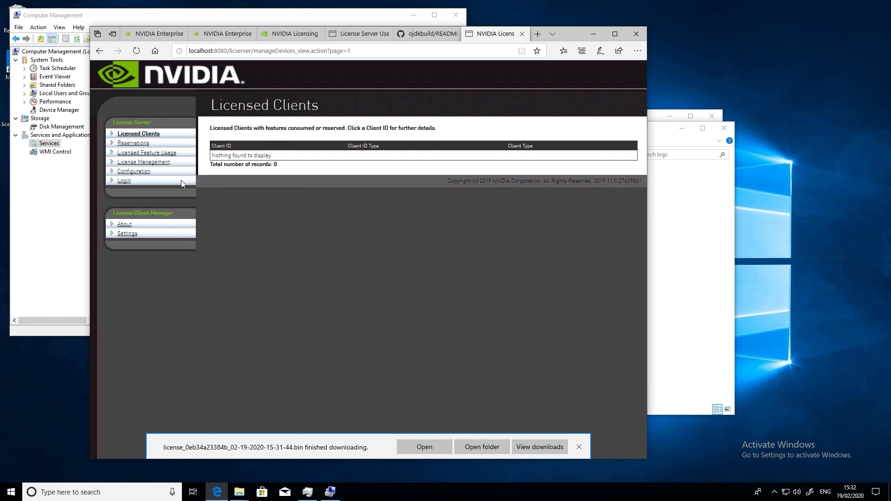
pyautogui.click(144, 162)
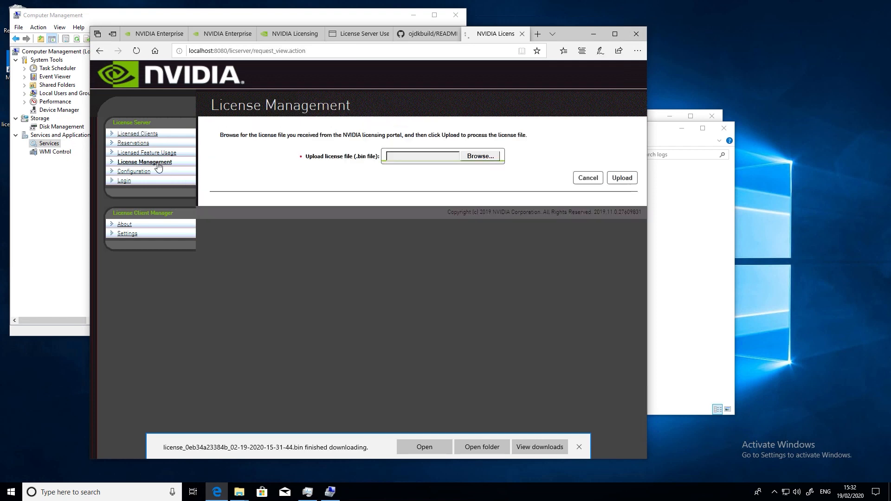
pyautogui.click(479, 156)
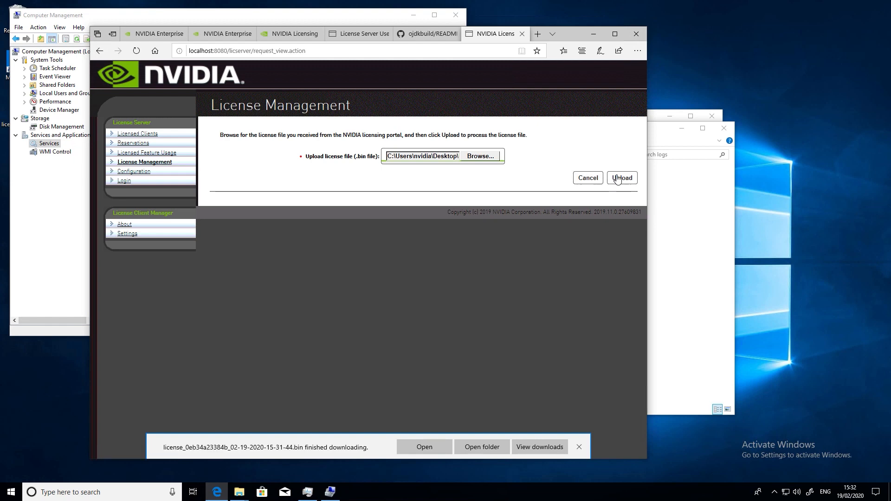
pyautogui.click(622, 178)
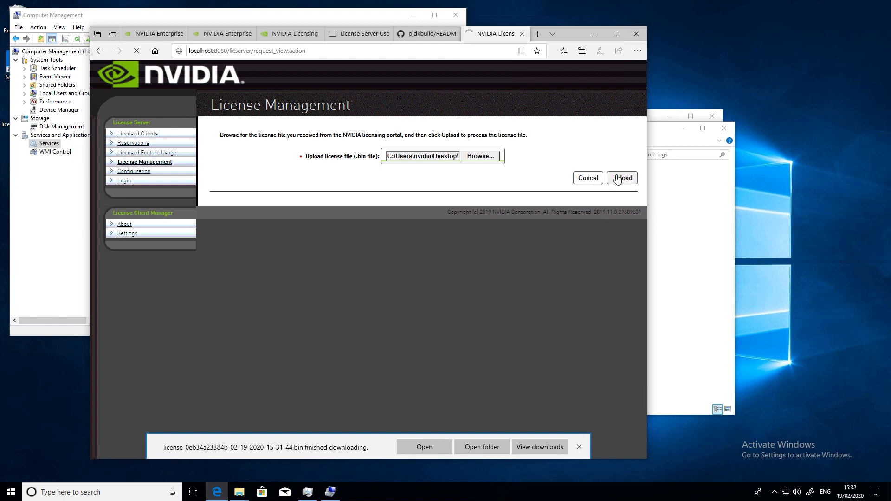
pyautogui.click(622, 178)
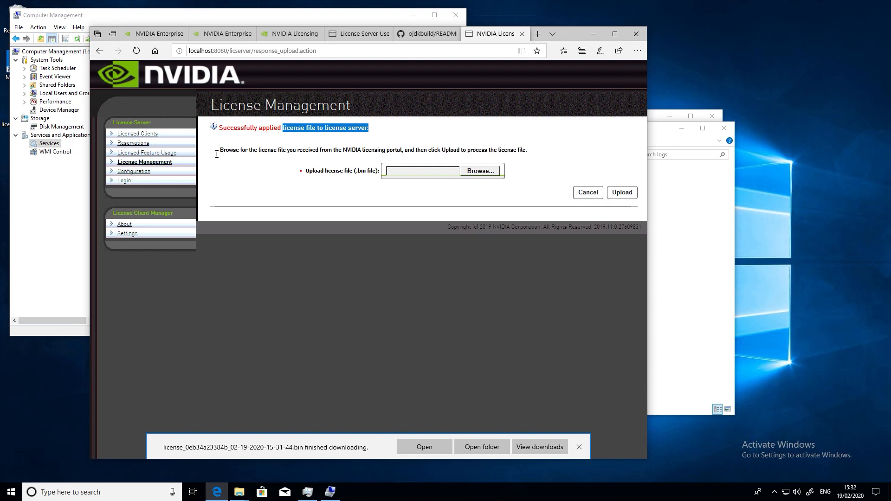
pyautogui.moveTo(144, 152)
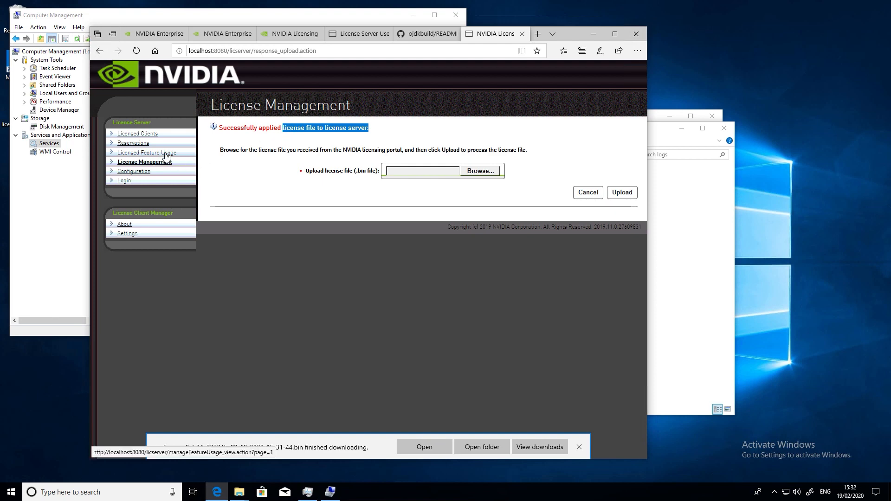
# Step: Confirm 128 GRID-Virtual-Apps and Quadro-Virtual-DWS seats, then view server status Alive in Configuration
pyautogui.click(144, 152)
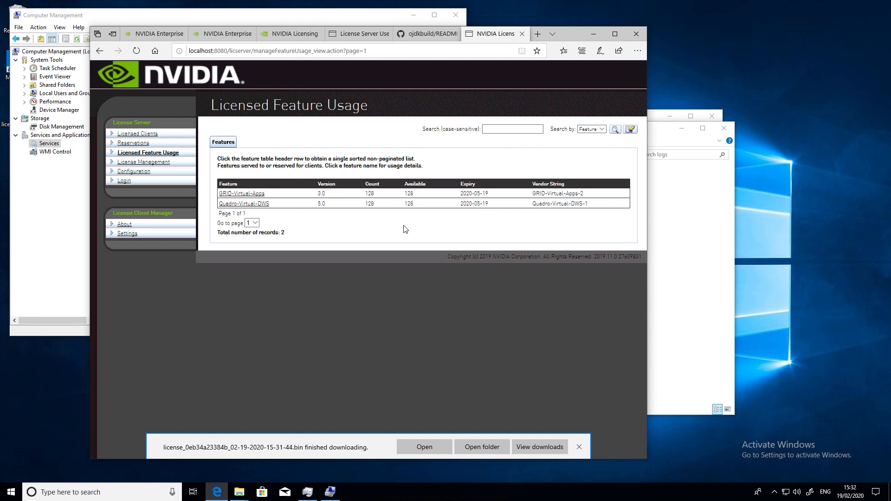
pyautogui.moveTo(420, 229)
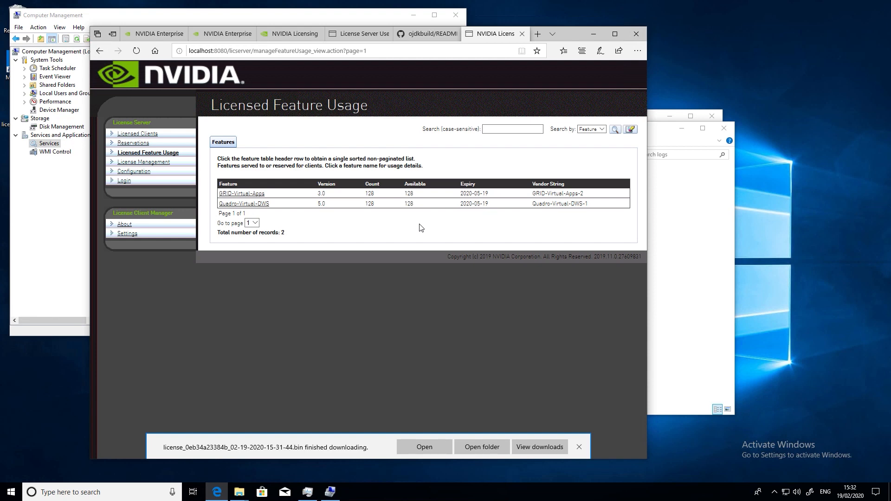
pyautogui.moveTo(484, 222)
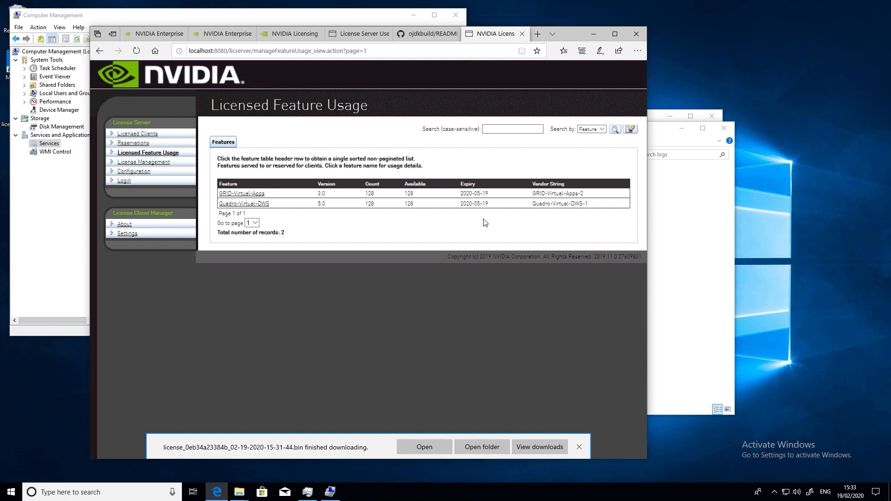
pyautogui.moveTo(221, 177)
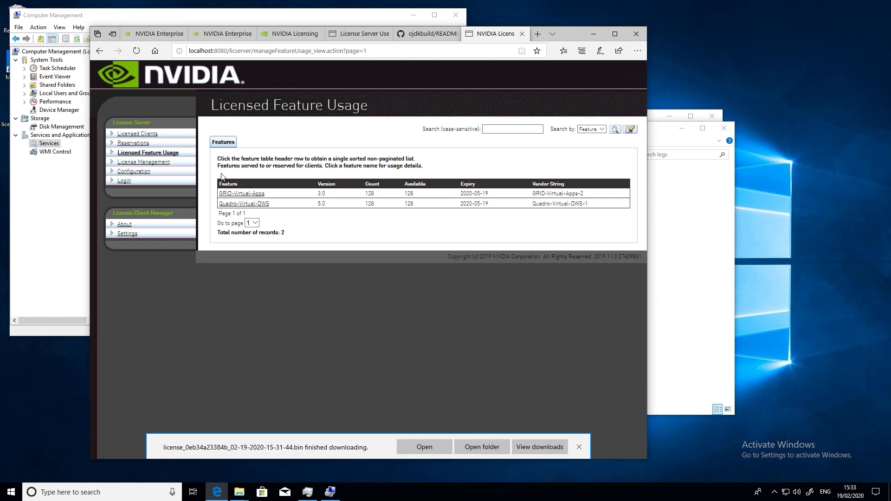
pyautogui.click(133, 171)
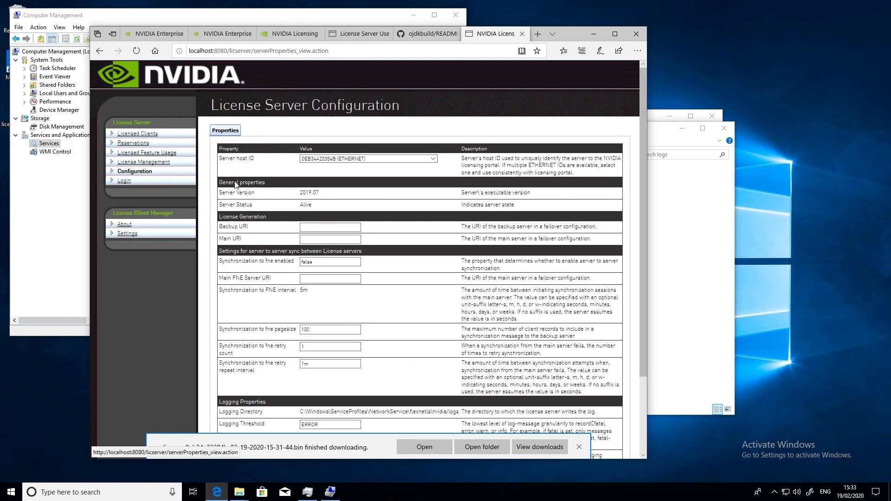
pyautogui.moveTo(364, 182)
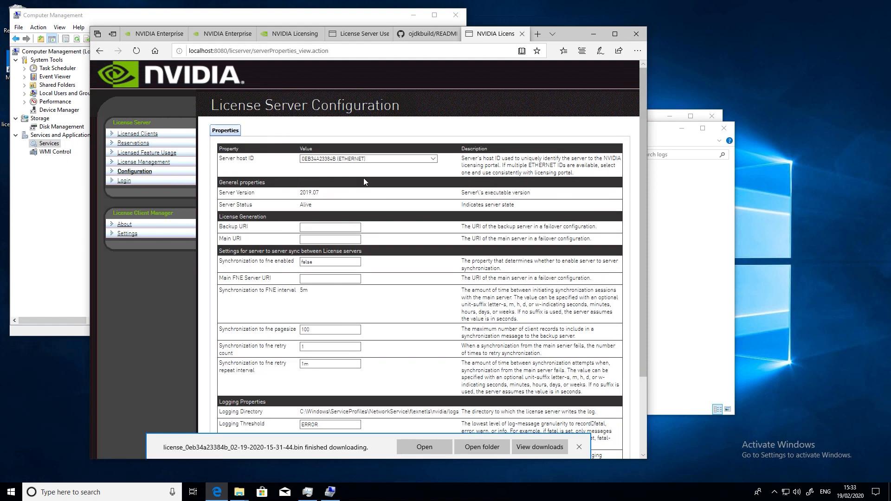